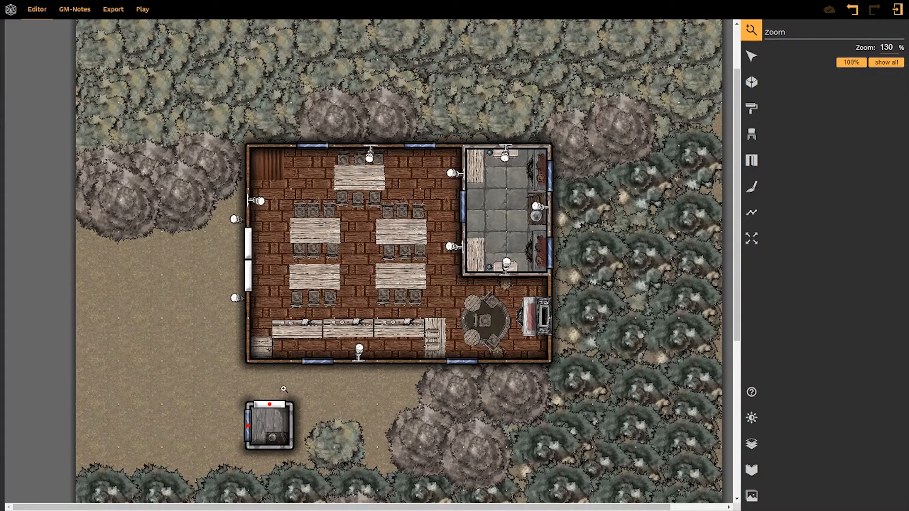
pyautogui.moveTo(631, 144)
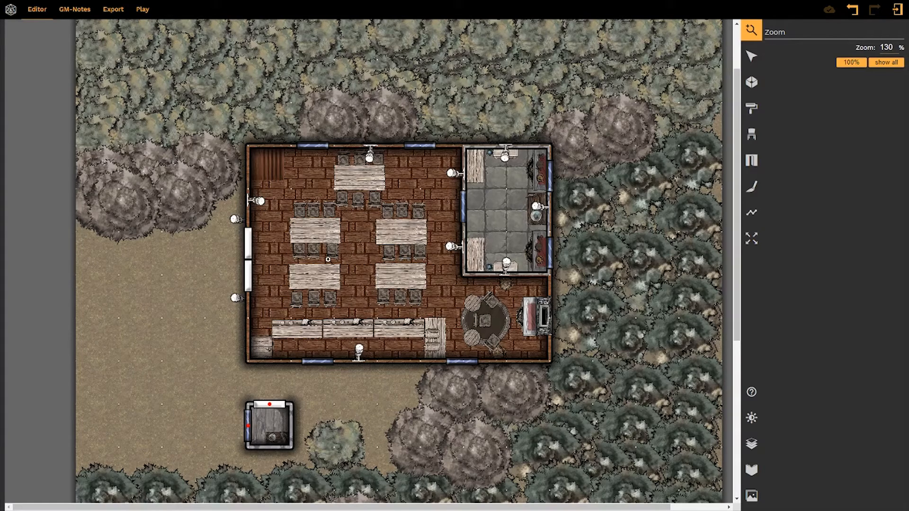
# - Zoom the tavern map to 160% and show the Ground Level floor and dotted grid settings
pyautogui.scroll(3)
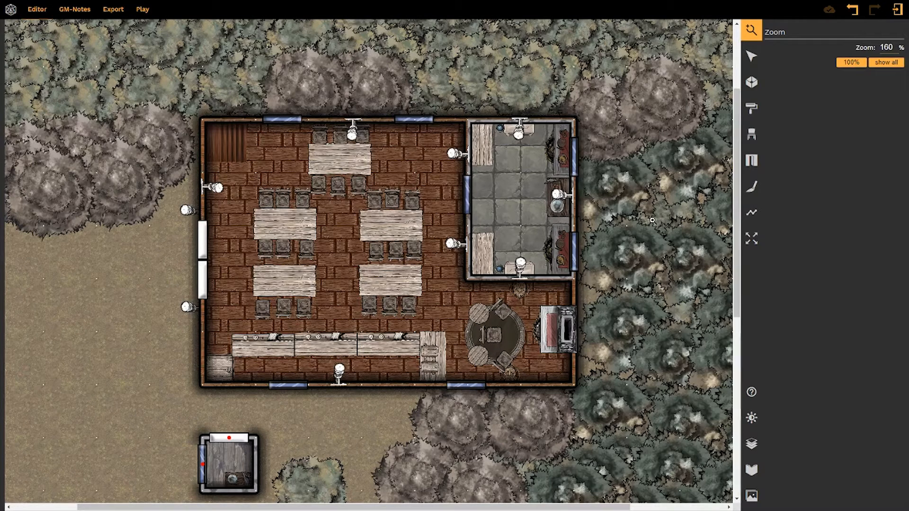
pyautogui.moveTo(415, 283)
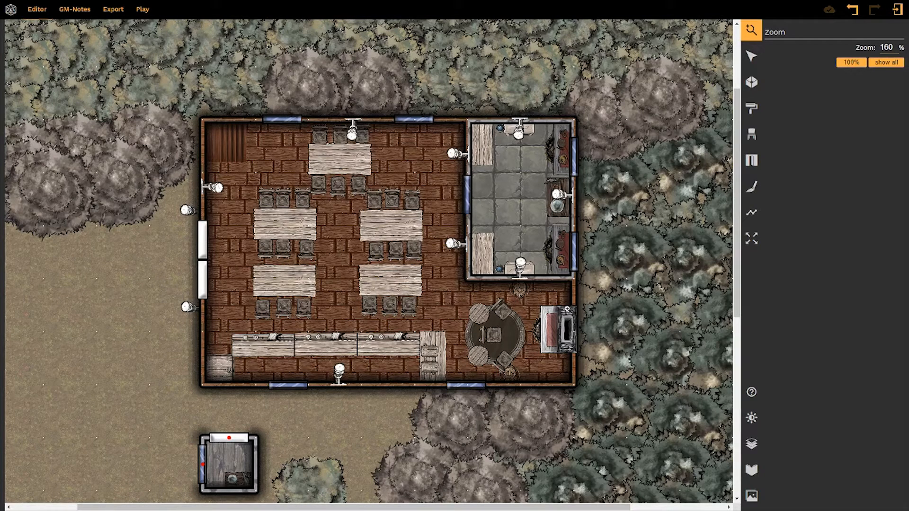
pyautogui.click(751, 56)
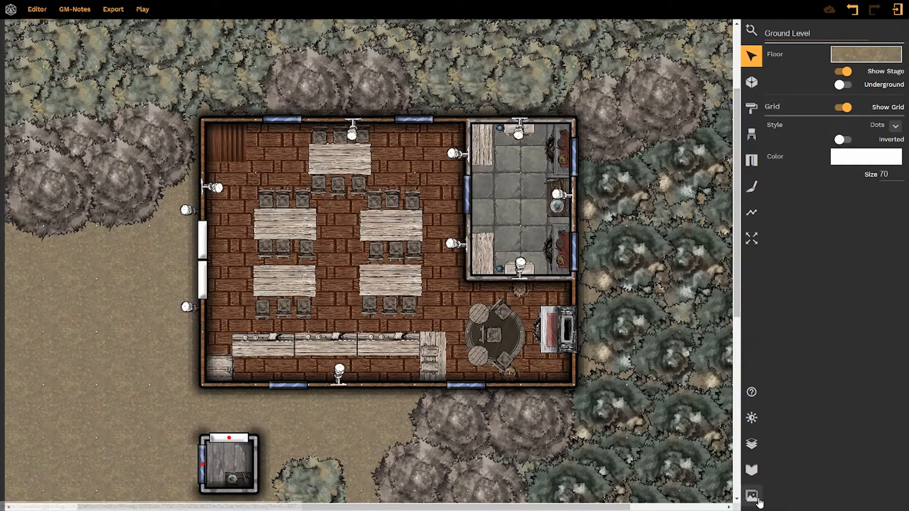
pyautogui.moveTo(751, 497)
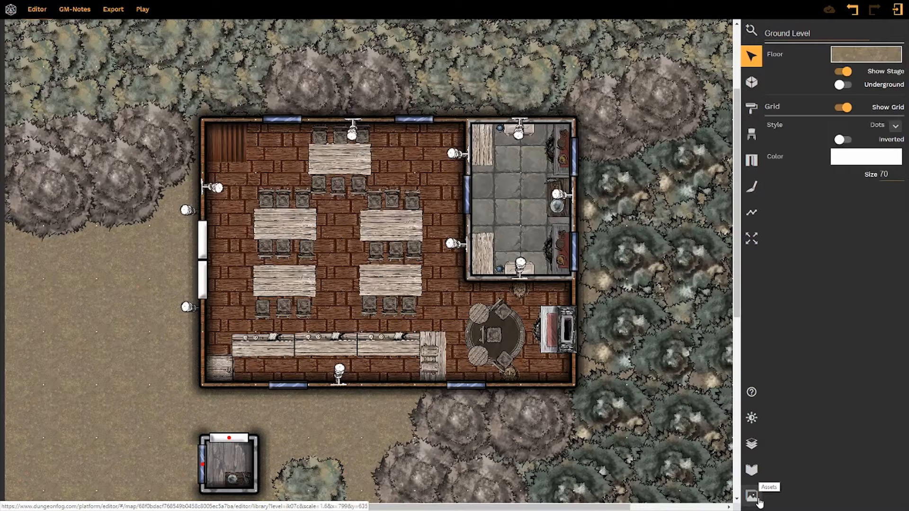
# - Browse Props and Textures in the asset library, filter props to Fantasy, and collapse Arms and Decoration
pyautogui.click(751, 495)
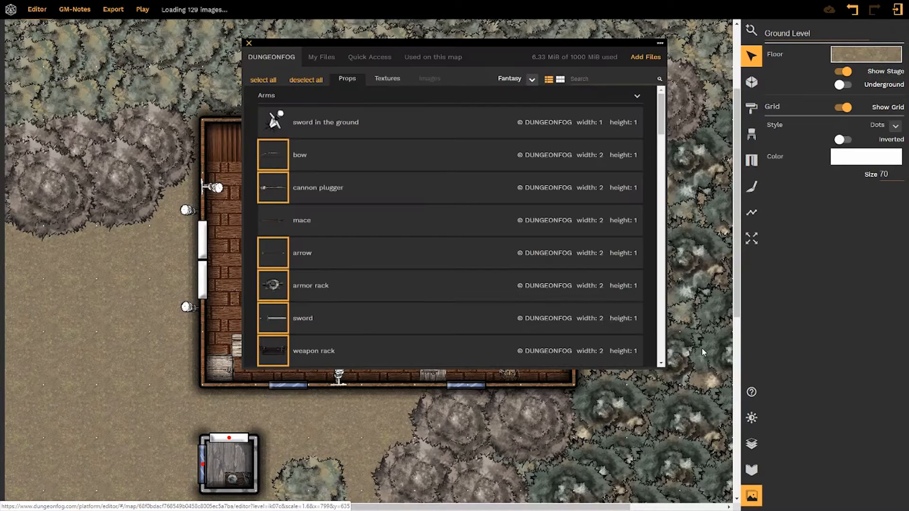
pyautogui.click(386, 79)
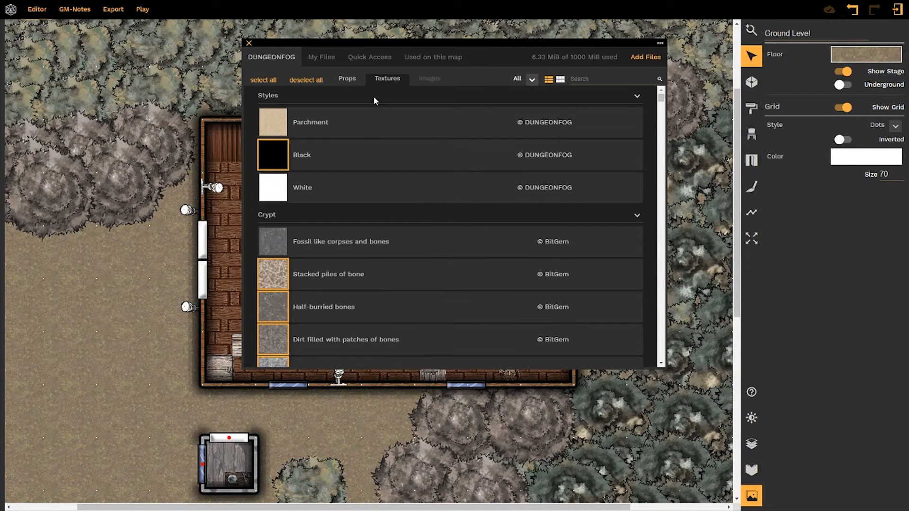
pyautogui.click(346, 78)
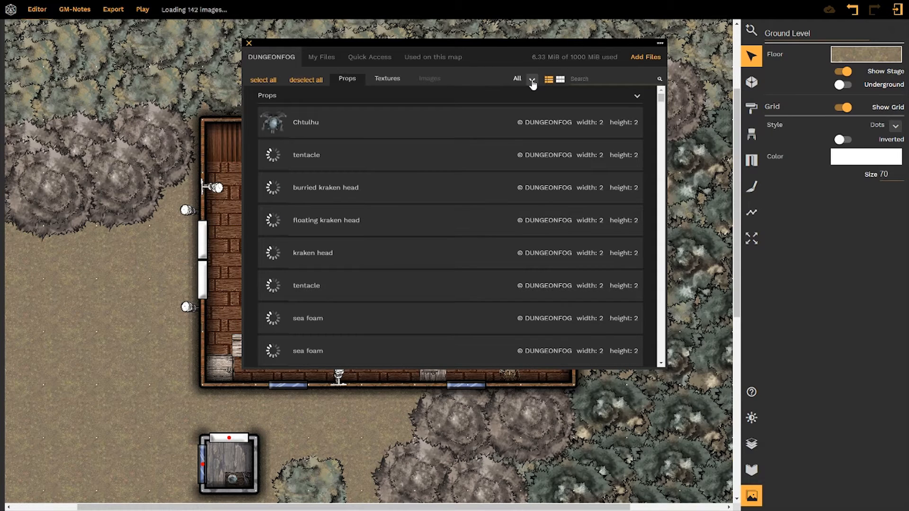
pyautogui.click(531, 80)
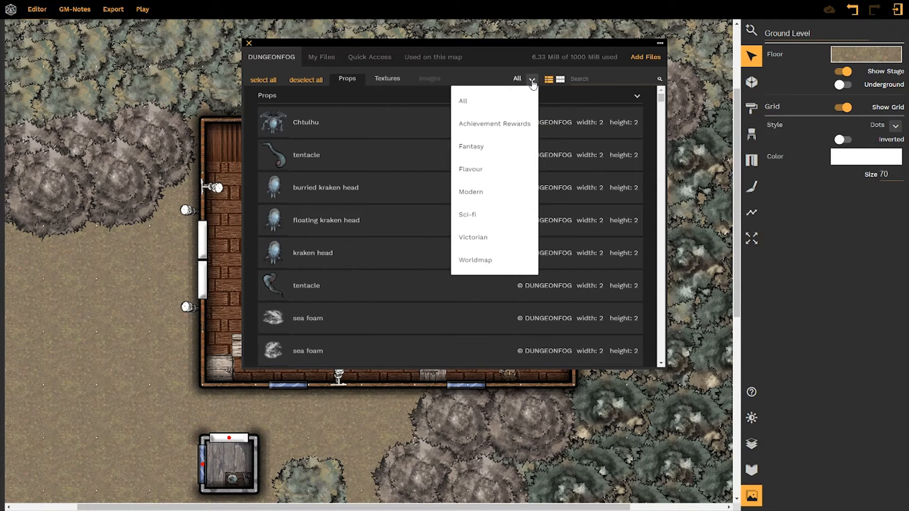
pyautogui.moveTo(484, 260)
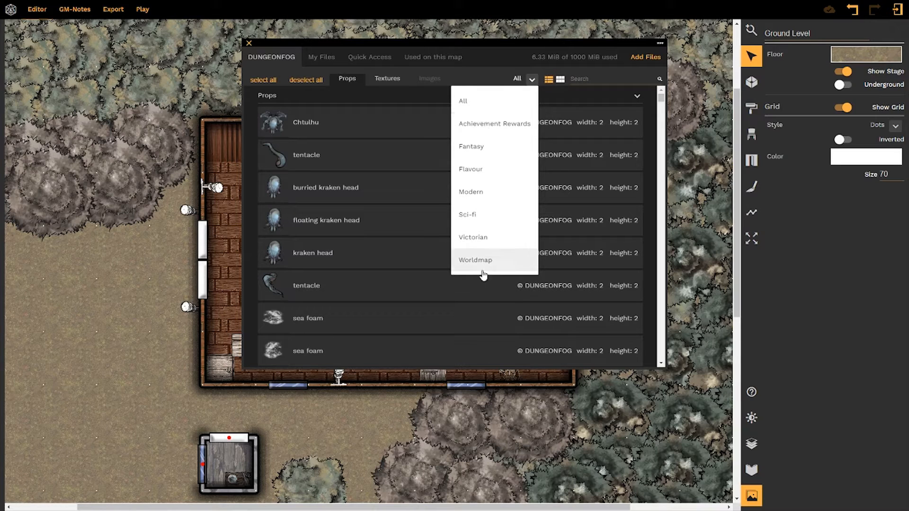
pyautogui.moveTo(484, 149)
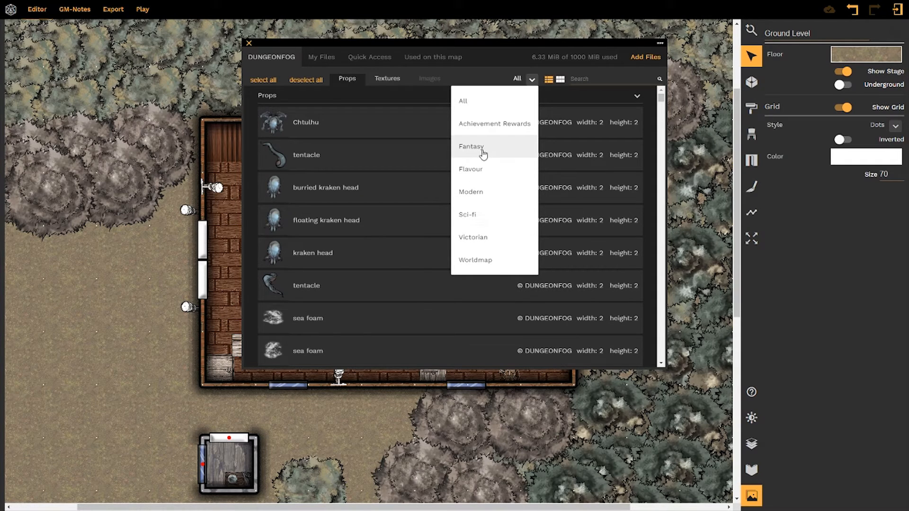
pyautogui.moveTo(492, 157)
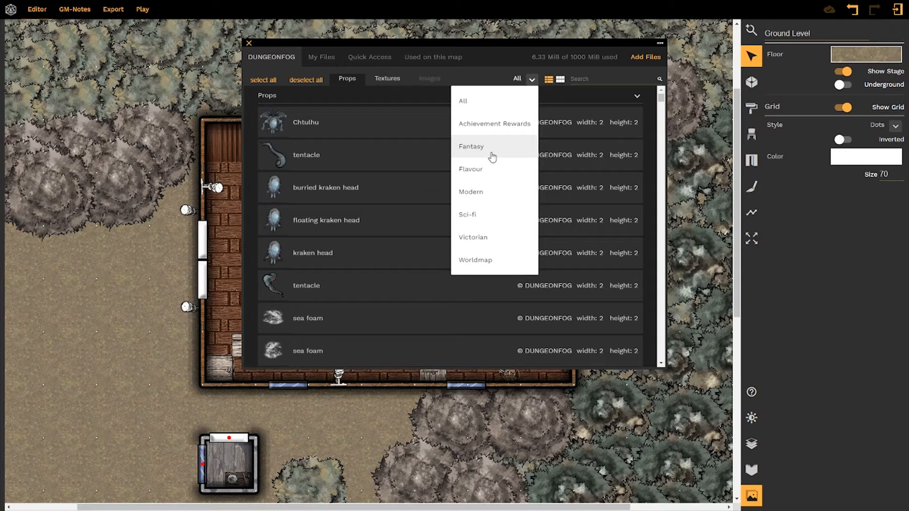
pyautogui.click(471, 145)
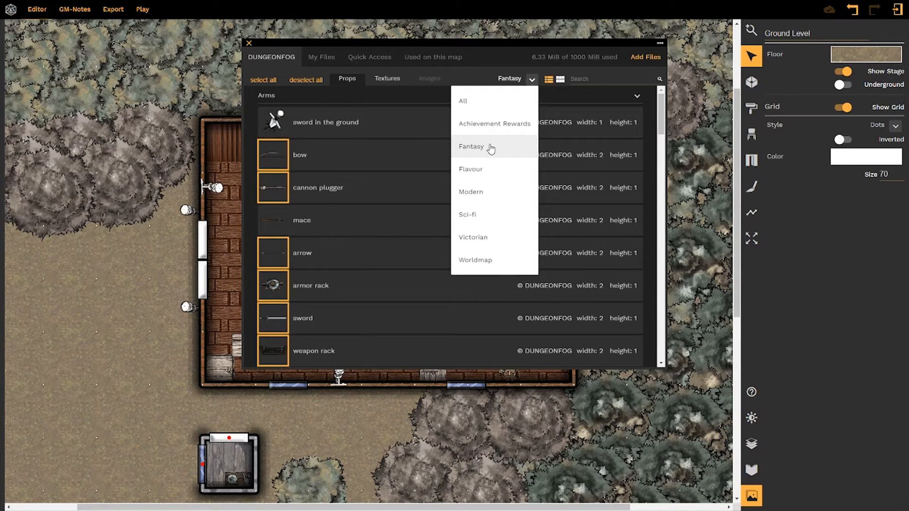
pyautogui.moveTo(503, 57)
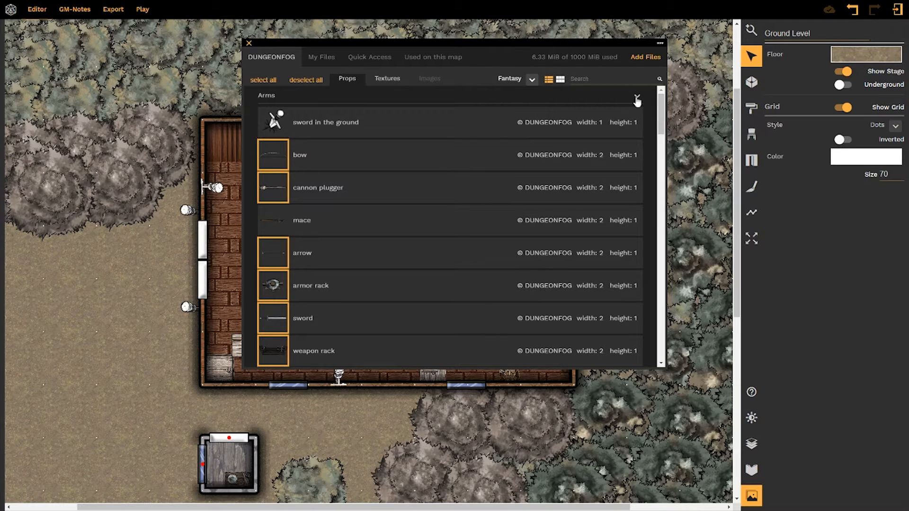
pyautogui.click(638, 96)
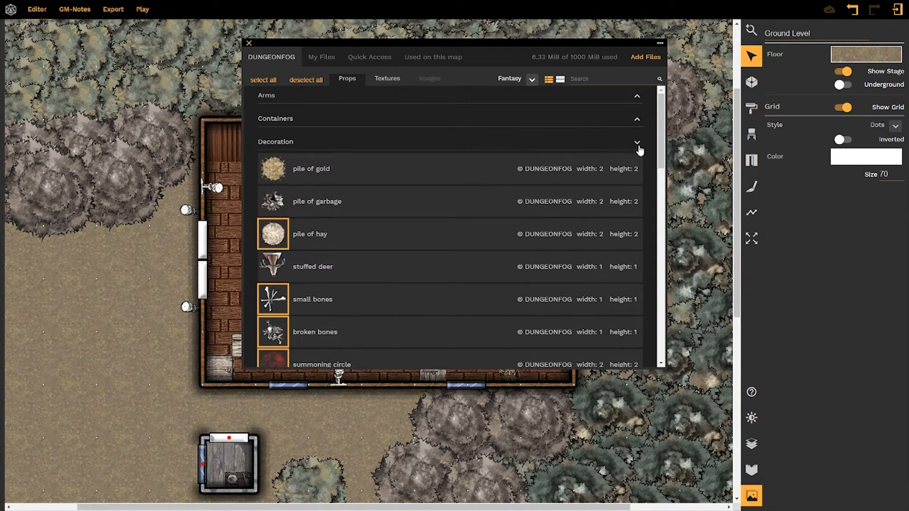
pyautogui.click(637, 142)
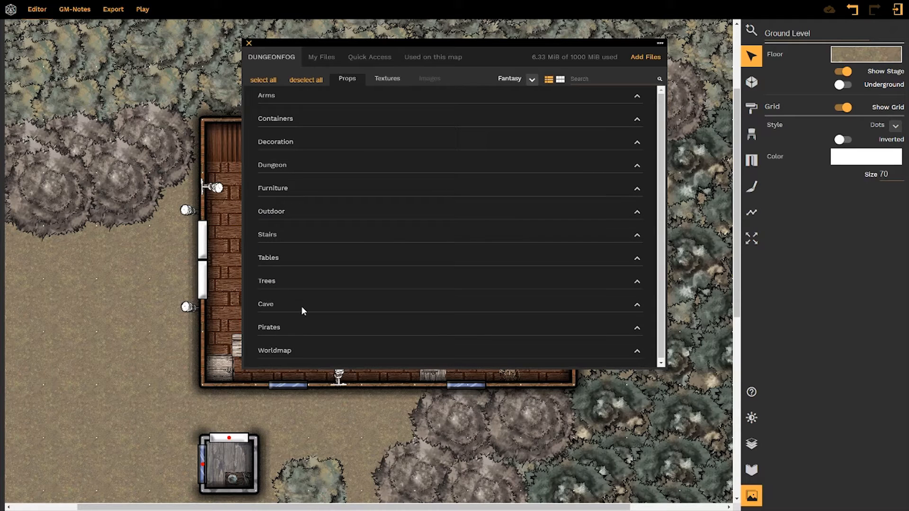
pyautogui.moveTo(326, 219)
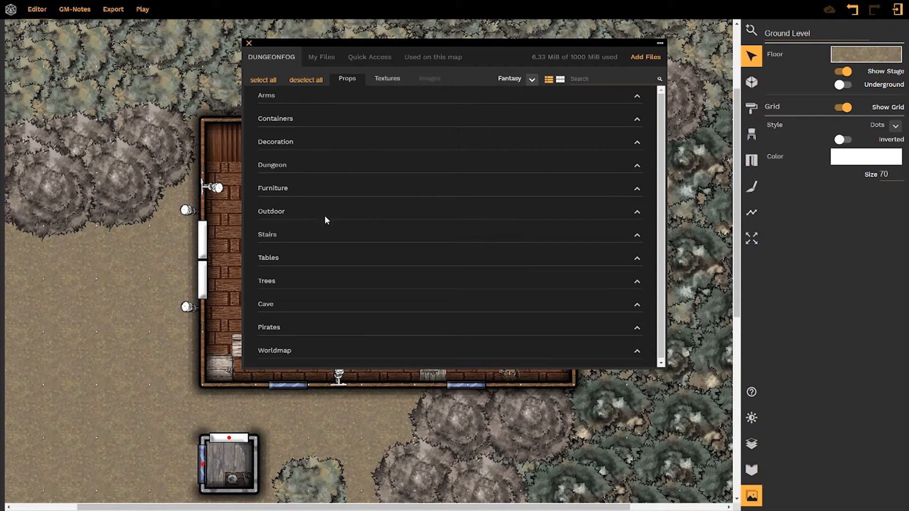
pyautogui.moveTo(321, 57)
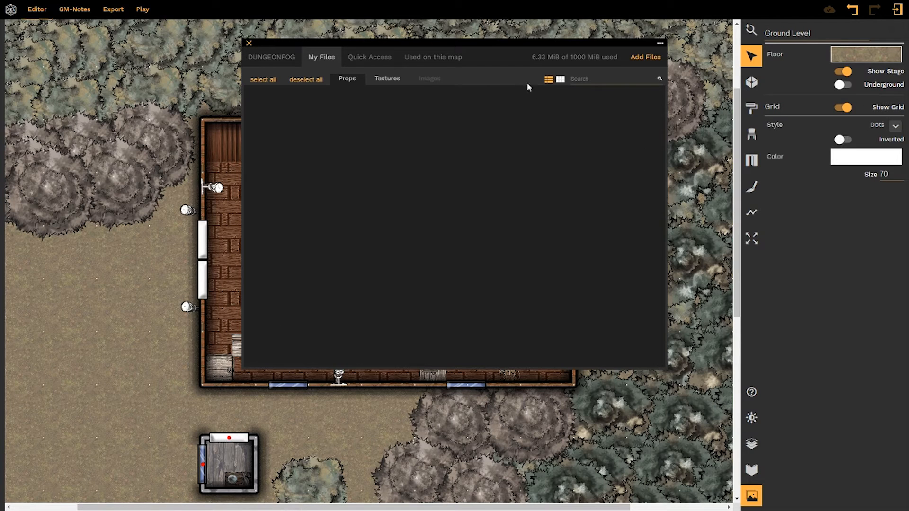
pyautogui.moveTo(442, 156)
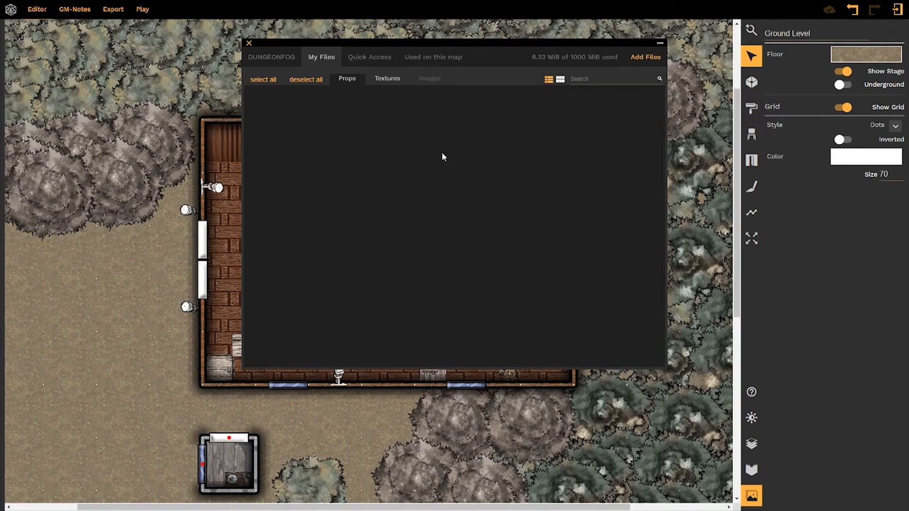
pyautogui.moveTo(414, 296)
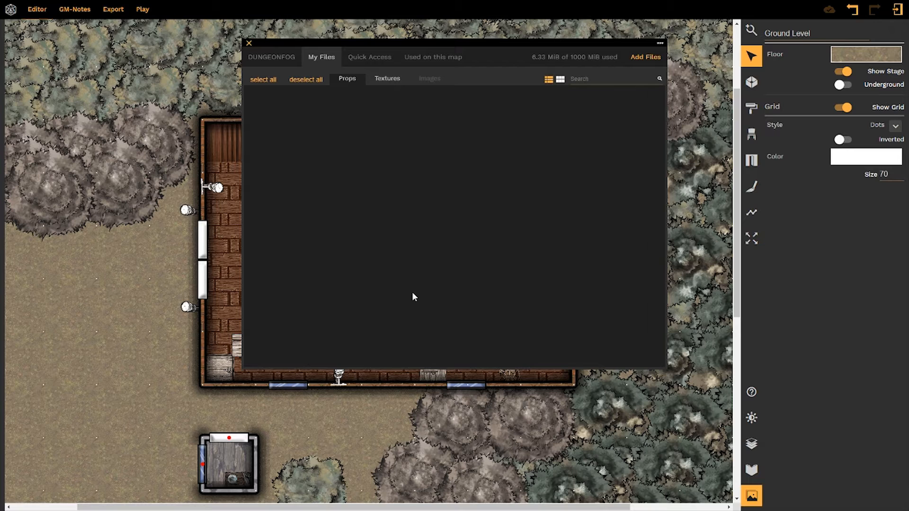
# - Start an asset upload and list the Prop and Texture asset-type choices
pyautogui.click(645, 56)
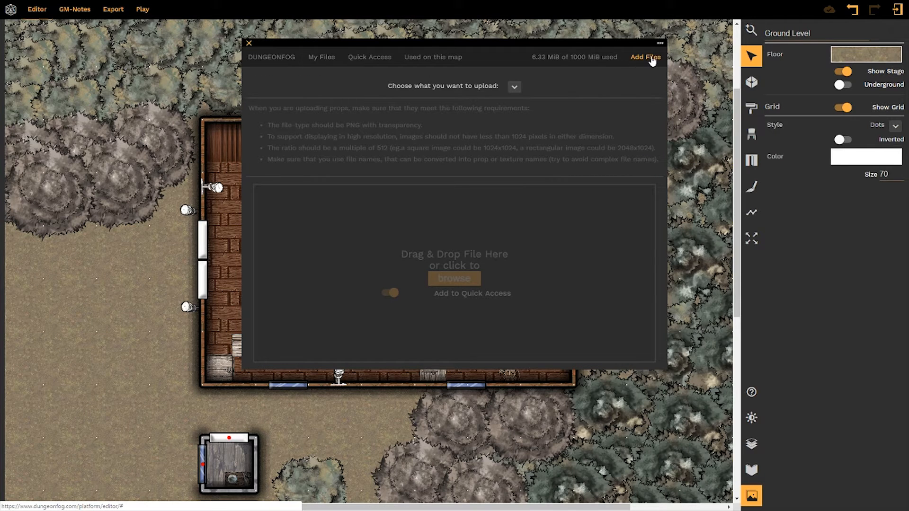
pyautogui.click(513, 86)
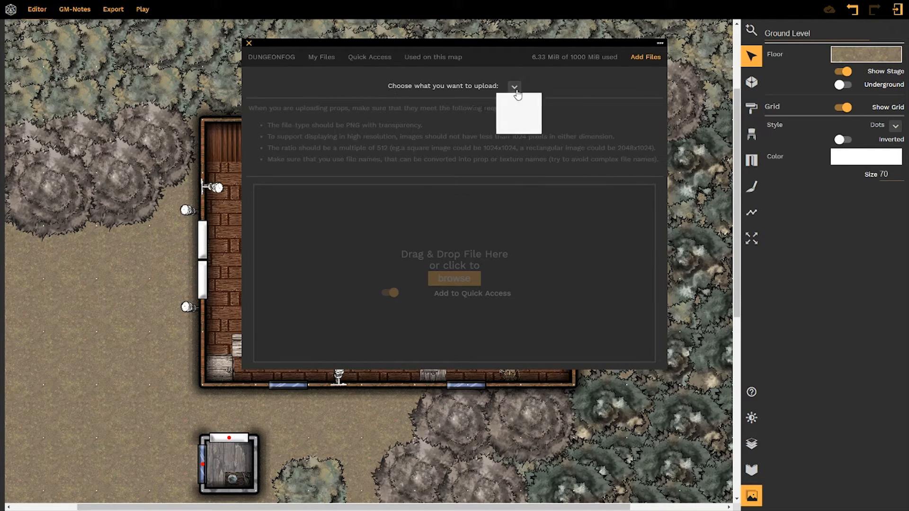
pyautogui.click(512, 86)
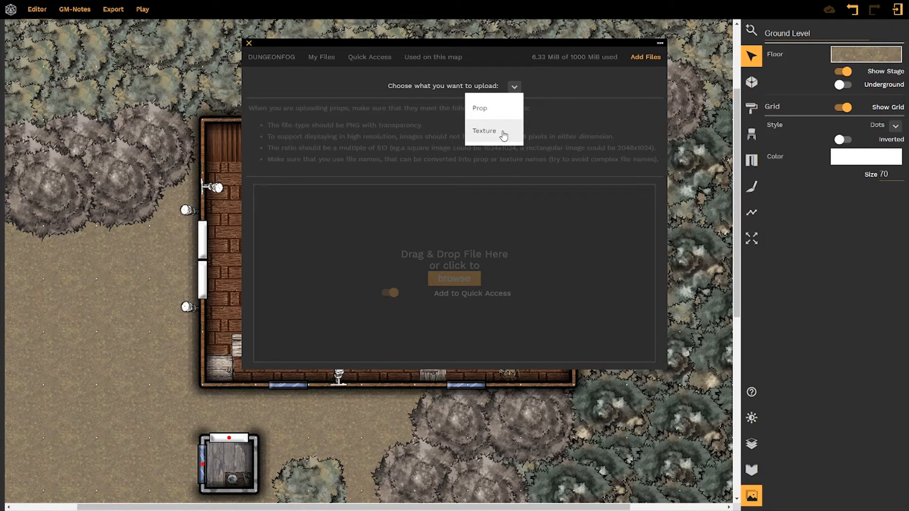
pyautogui.moveTo(563, 99)
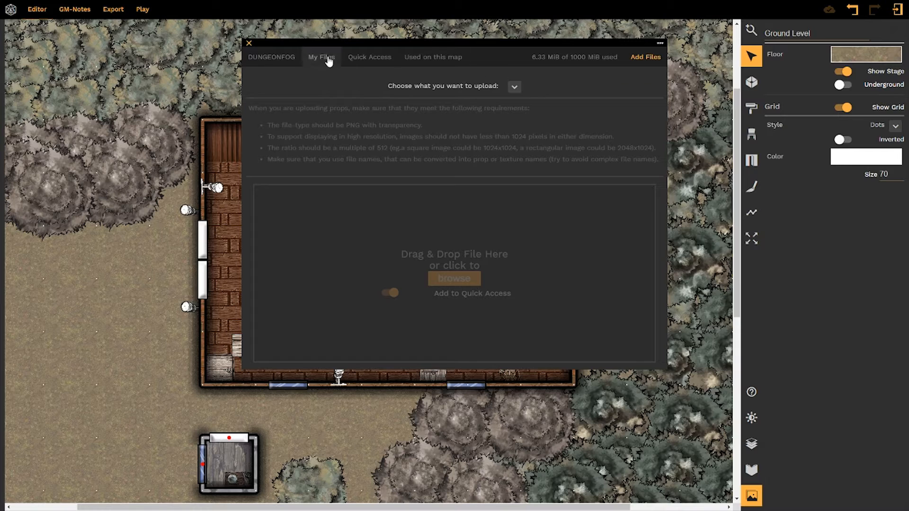
# - Review Dungeon and Furniture props used on this map, then close the asset library
pyautogui.click(369, 57)
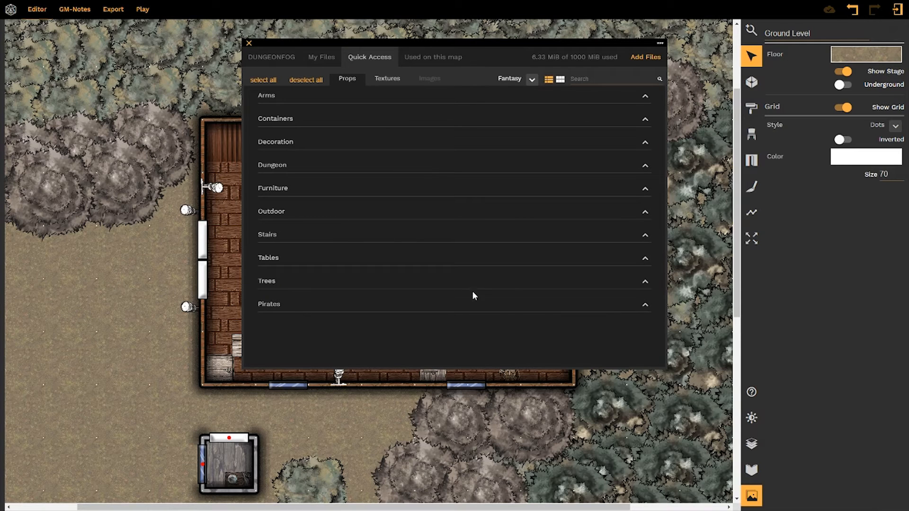
pyautogui.moveTo(528, 207)
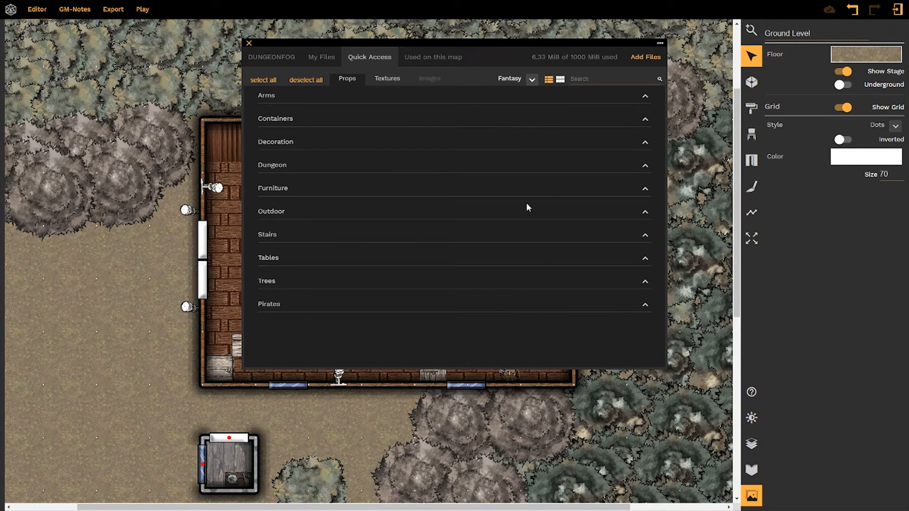
pyautogui.moveTo(759, 123)
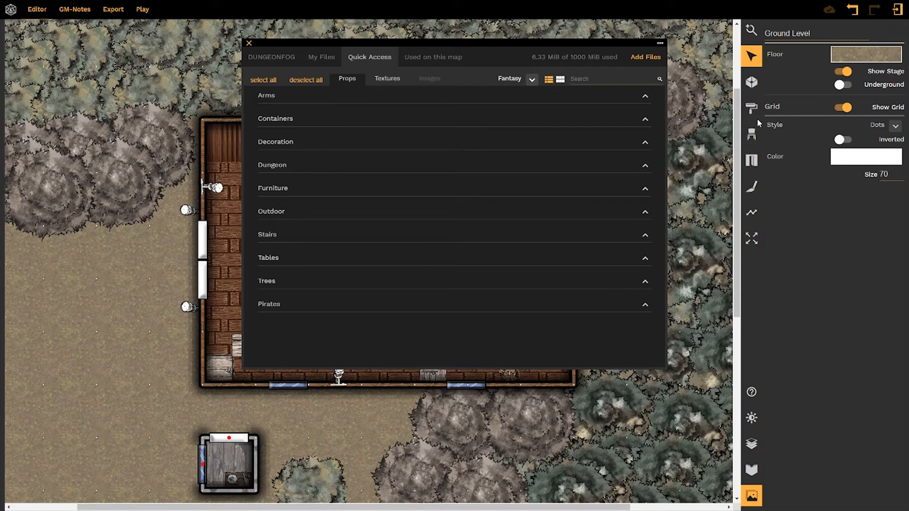
pyautogui.moveTo(328, 151)
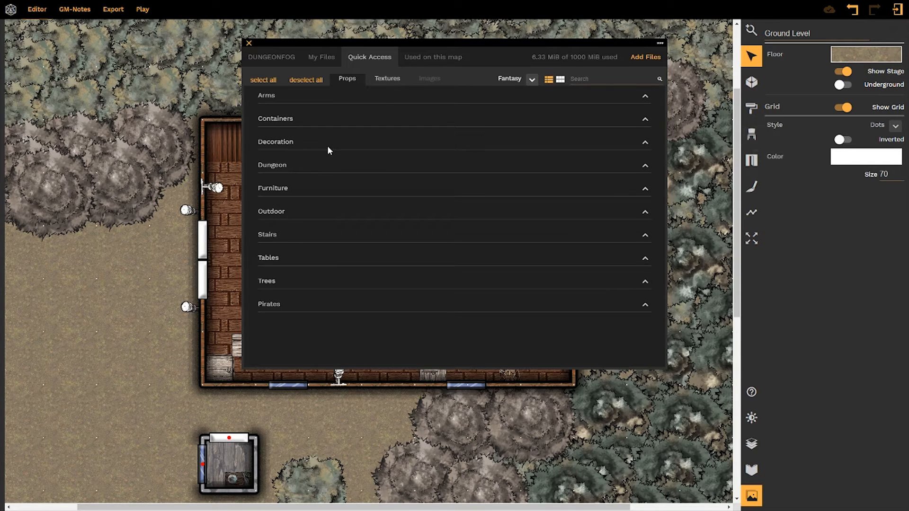
pyautogui.click(433, 57)
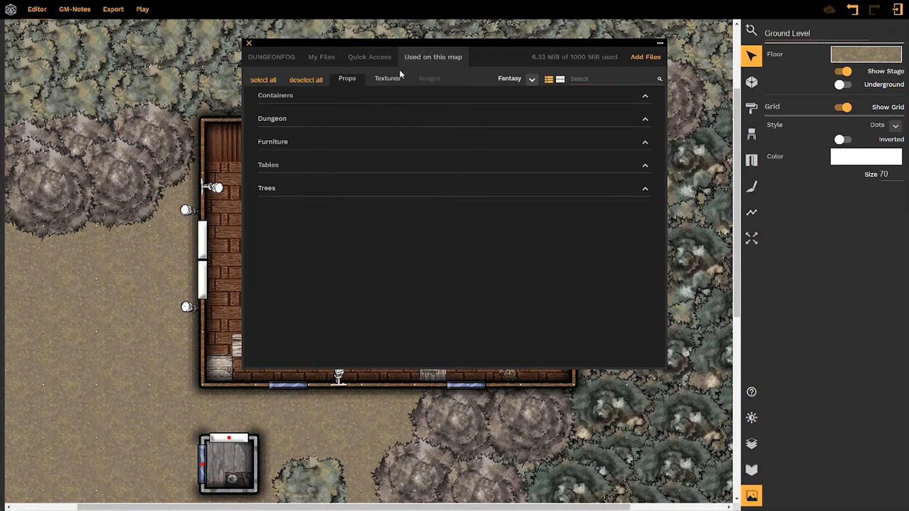
pyautogui.moveTo(490, 186)
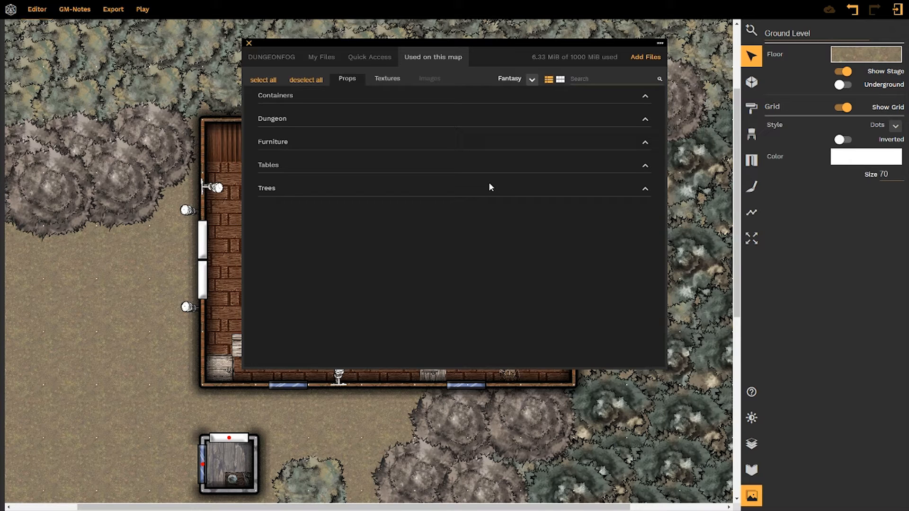
pyautogui.moveTo(548, 95)
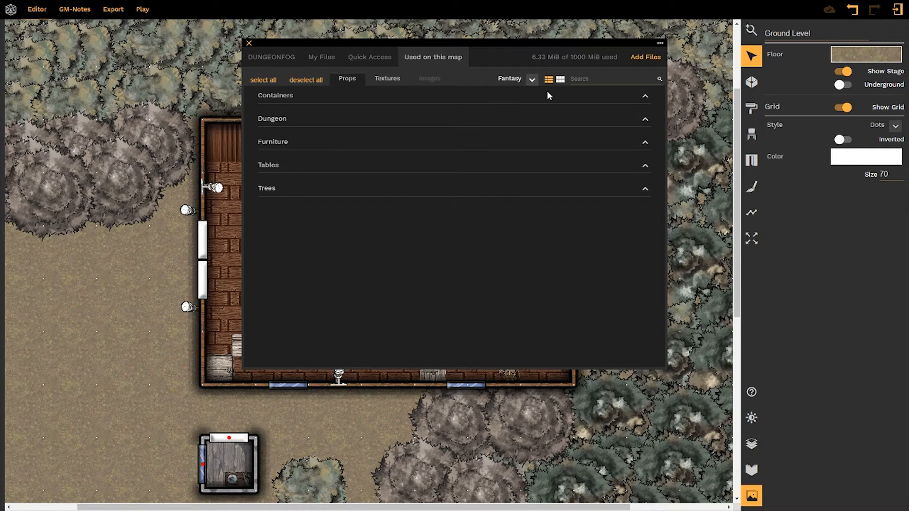
pyautogui.click(615, 79)
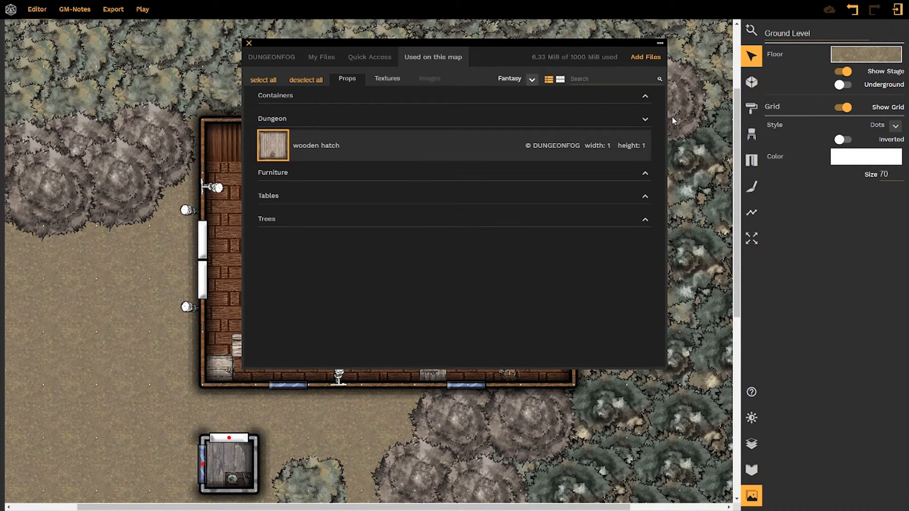
pyautogui.click(273, 172)
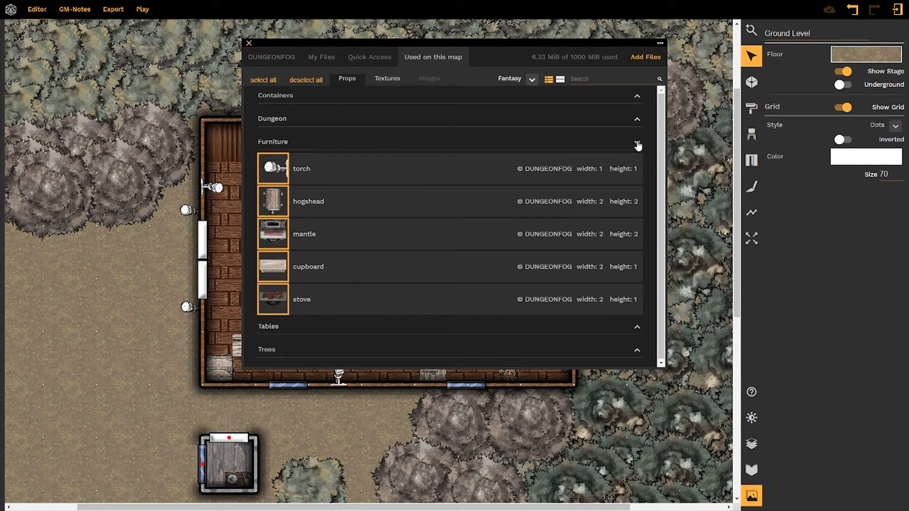
pyautogui.click(249, 44)
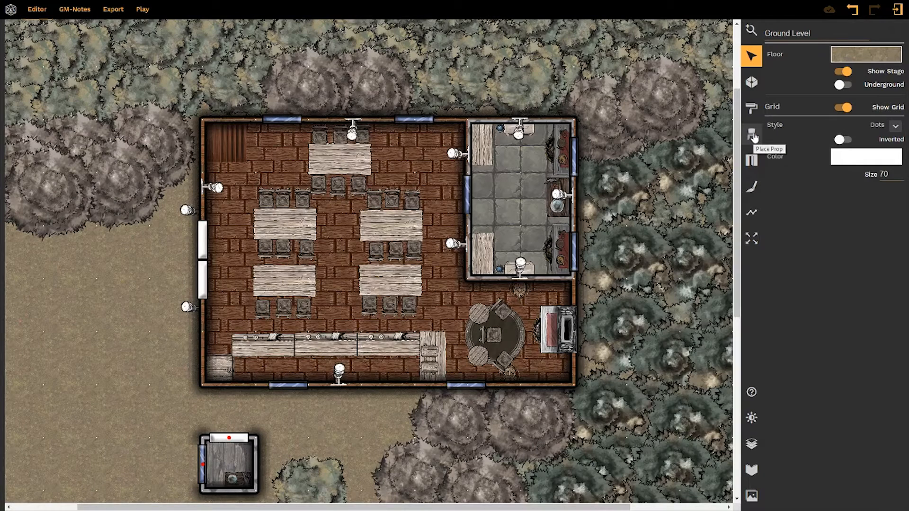
pyautogui.click(751, 134)
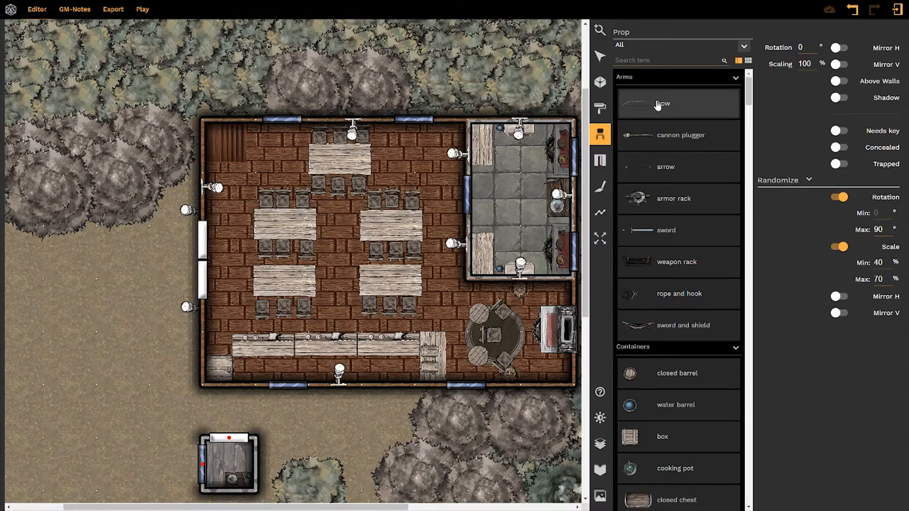
pyautogui.moveTo(735, 79)
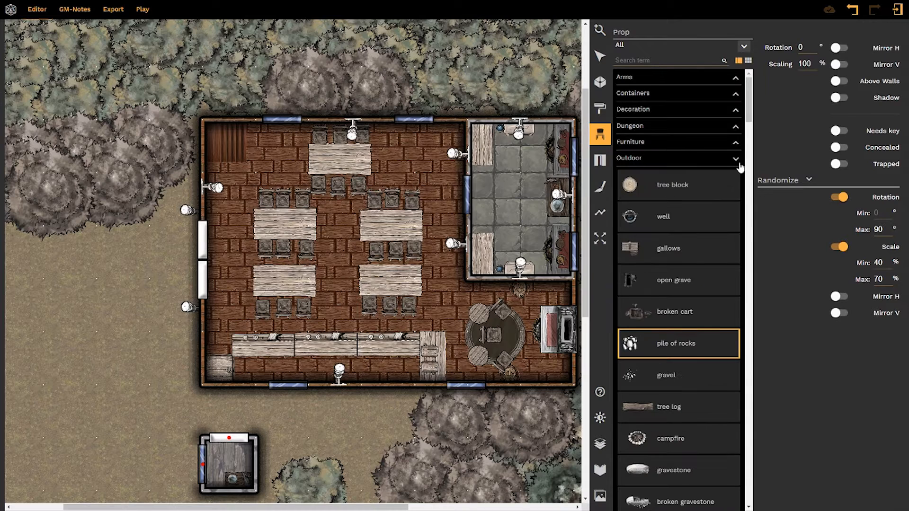
pyautogui.scroll(-3)
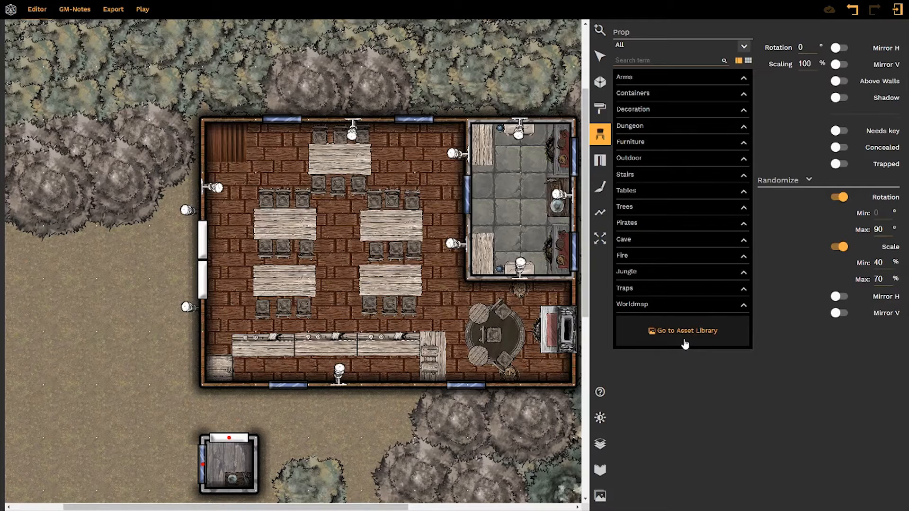
pyautogui.click(683, 331)
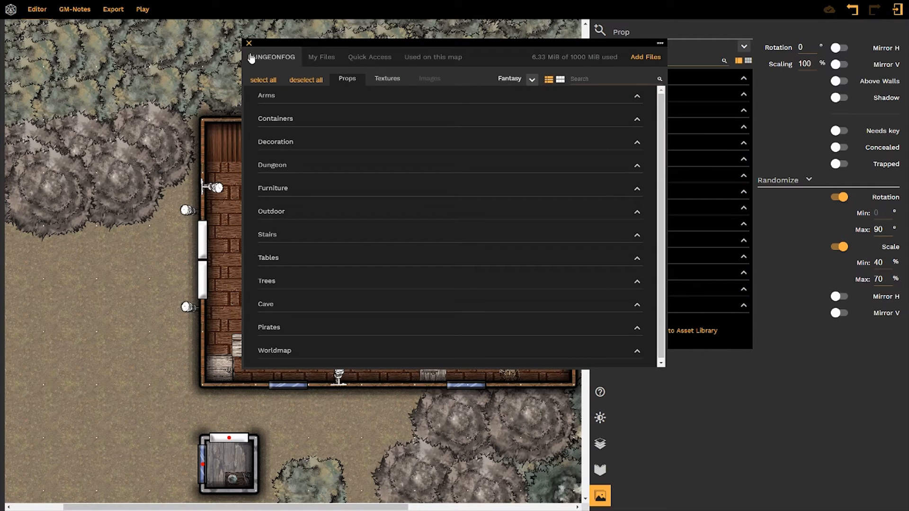
pyautogui.click(249, 43)
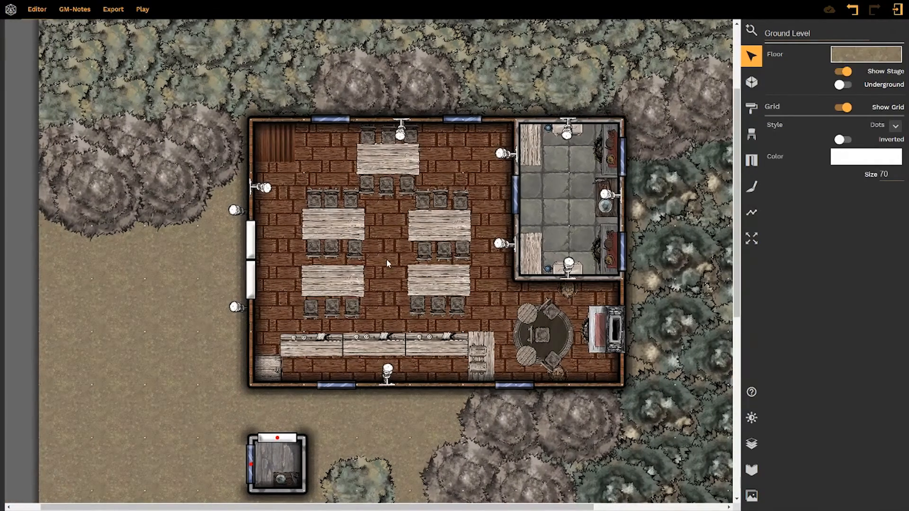
# - Select the top tavern table and name it 'Dining Room Table'
pyautogui.click(385, 159)
pyautogui.write('D')
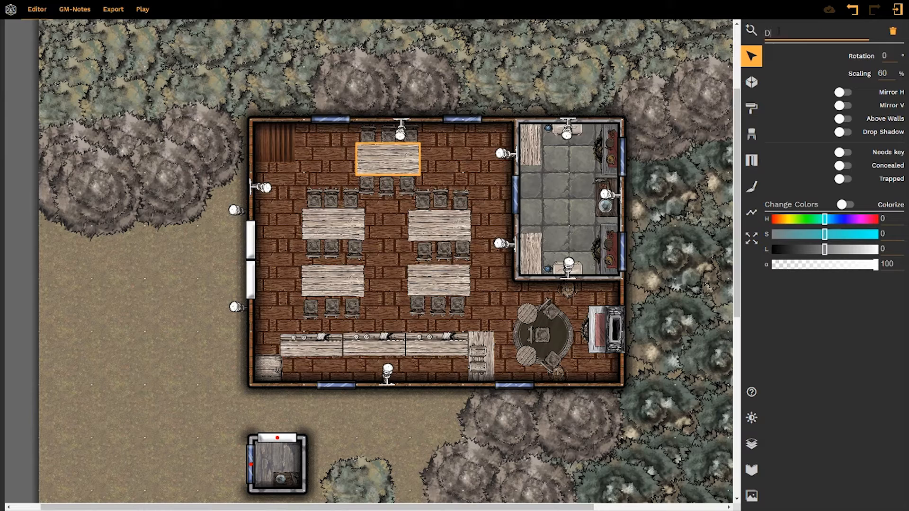
pyautogui.write('ining R')
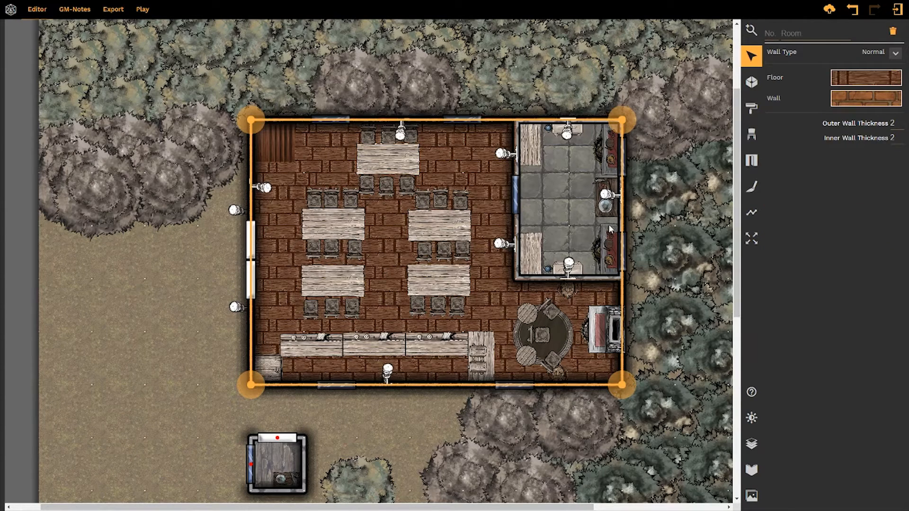
pyautogui.click(388, 161)
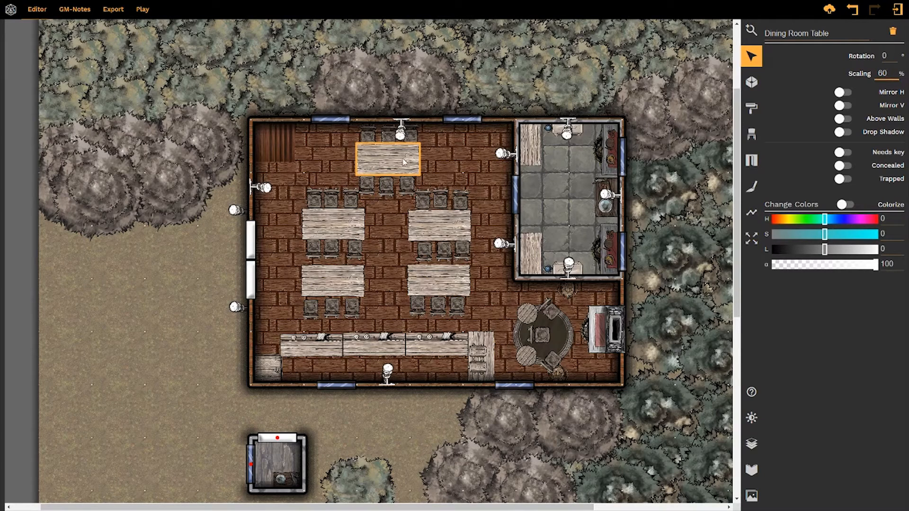
pyautogui.moveTo(418, 178)
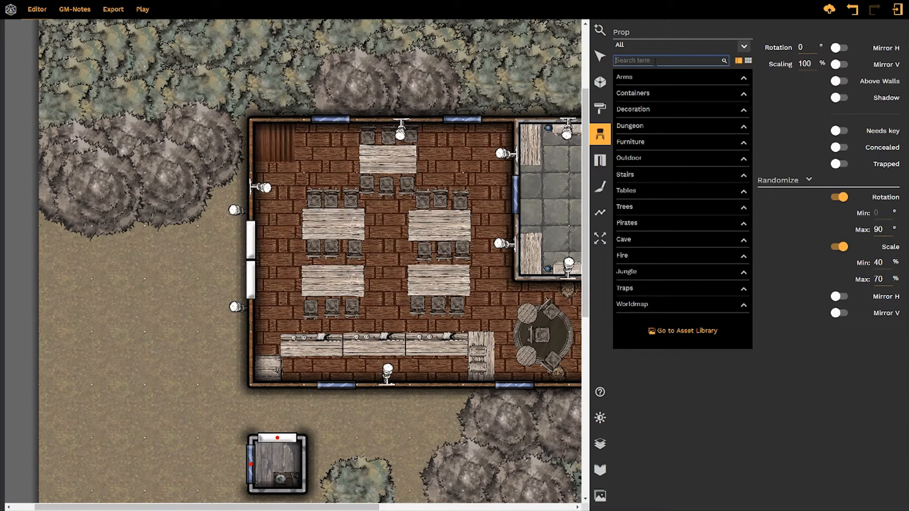
# - Find the wooden chair under Tables and place chairs at both ends of the top table
pyautogui.write('chair')
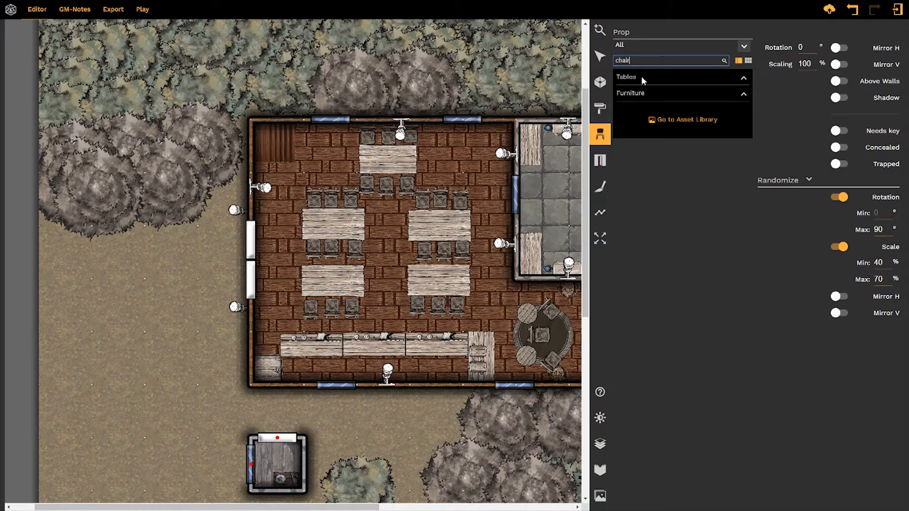
pyautogui.moveTo(752, 82)
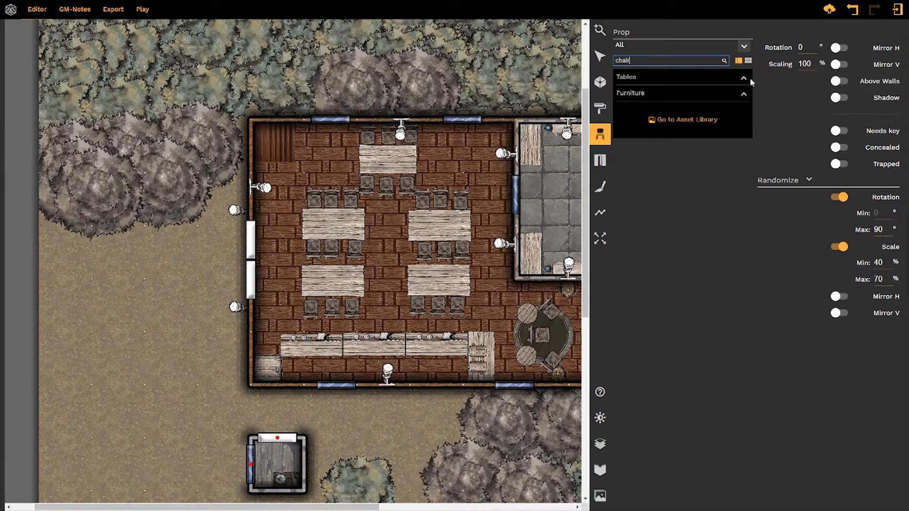
pyautogui.click(745, 76)
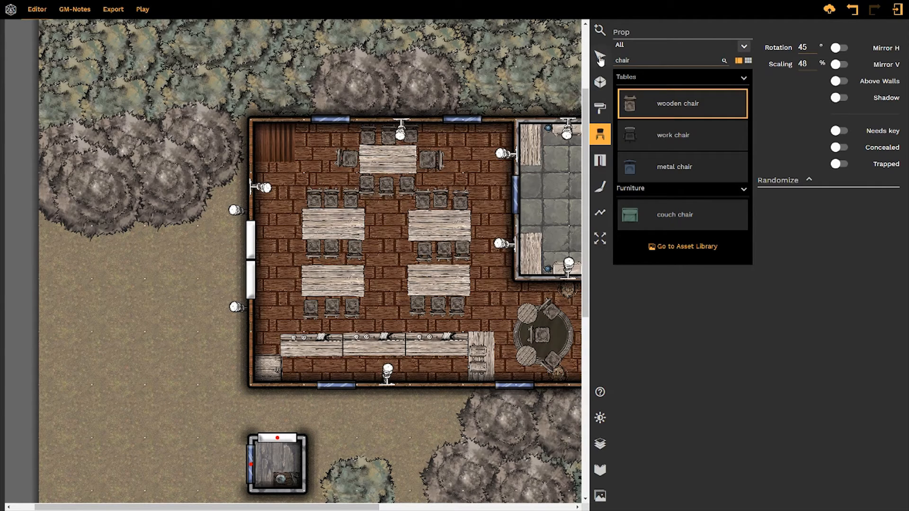
pyautogui.click(409, 132)
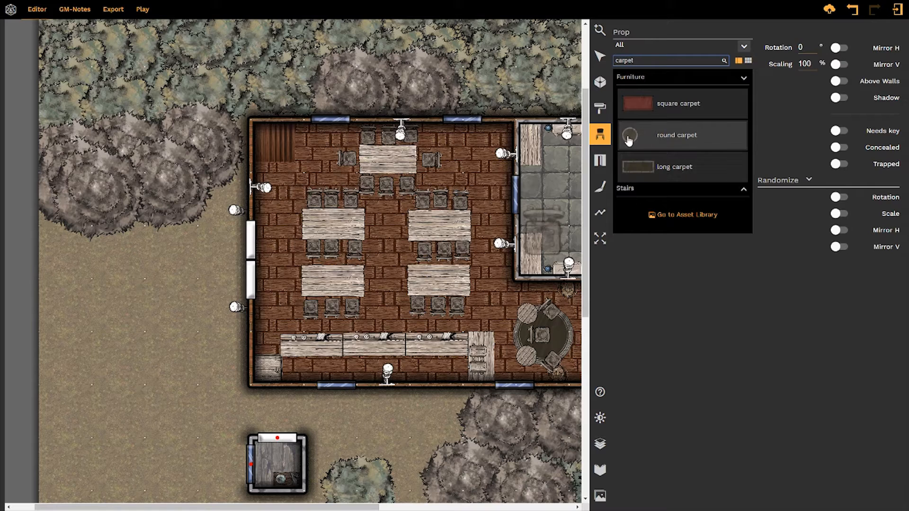
# - Place a round carpet in the main hall and shrink it to 39% scaling
pyautogui.click(676, 135)
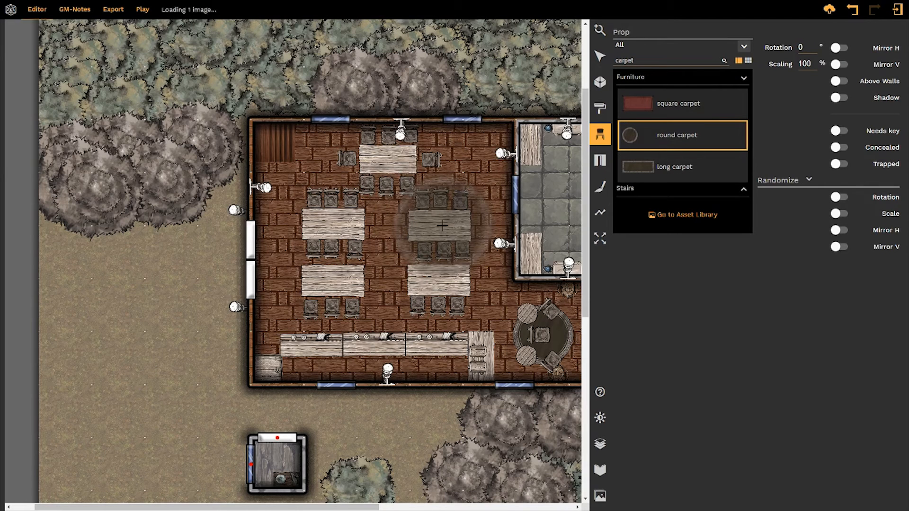
pyautogui.click(440, 223)
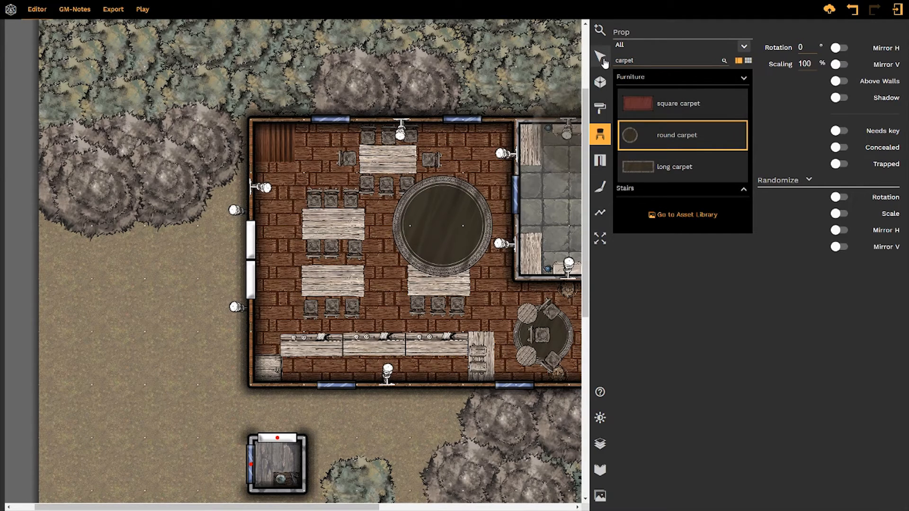
pyautogui.click(345, 158)
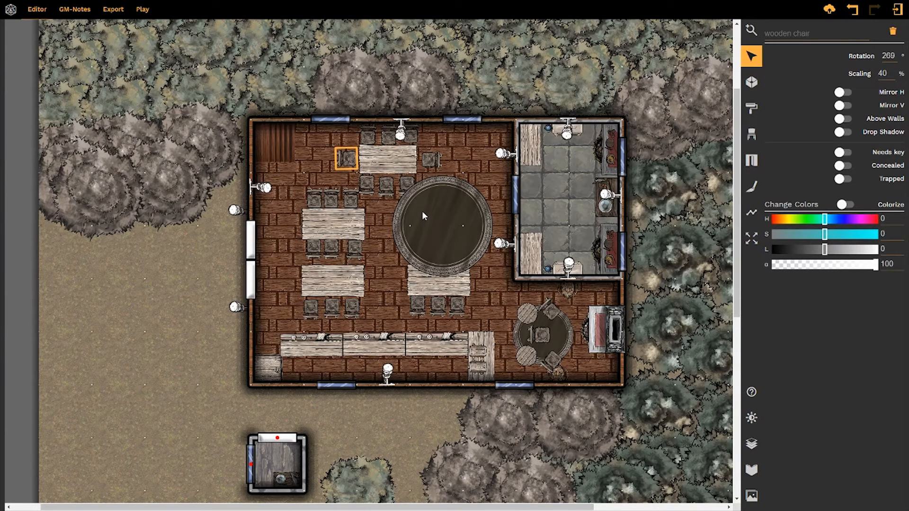
pyautogui.click(440, 223)
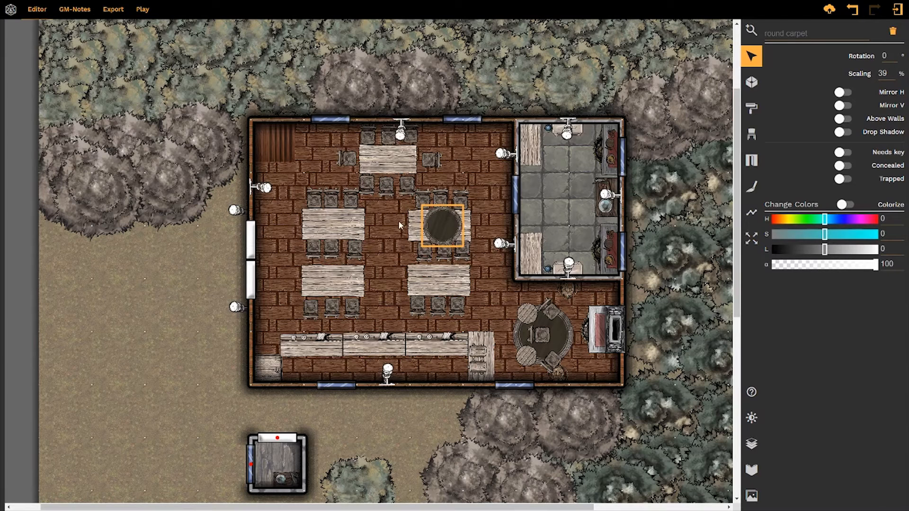
# - Set the upper right hall table Above Walls so it draws over the carpet
pyautogui.click(443, 226)
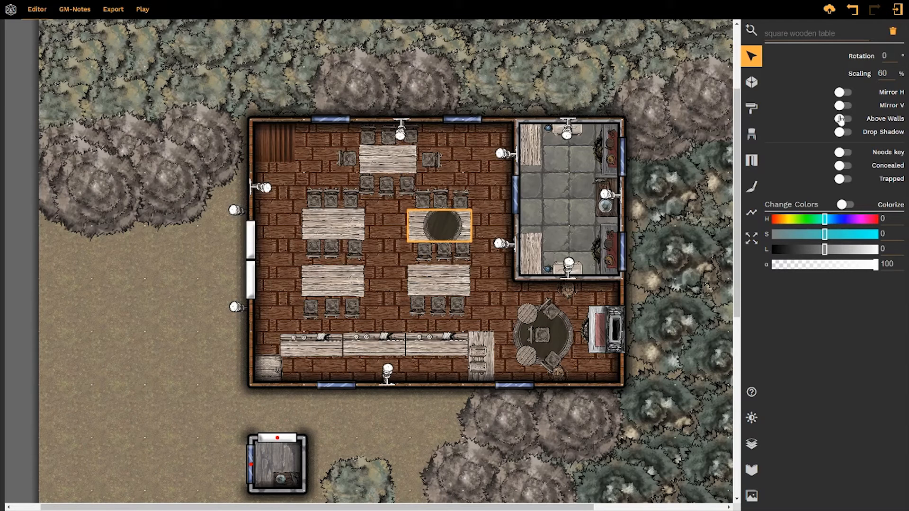
pyautogui.click(843, 120)
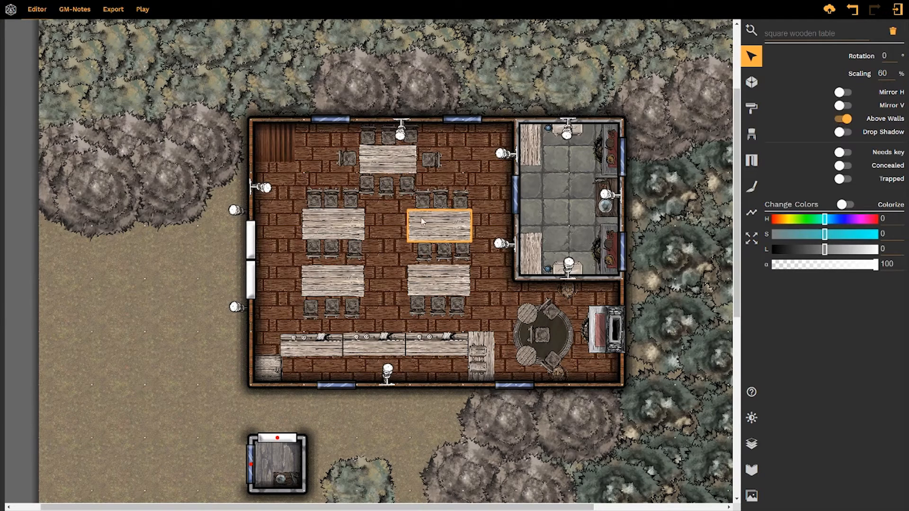
pyautogui.click(459, 200)
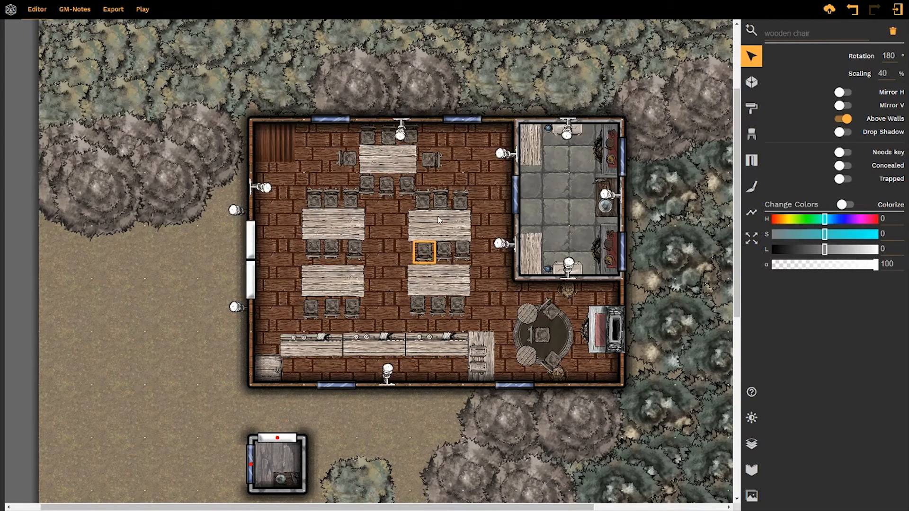
pyautogui.moveTo(443, 215)
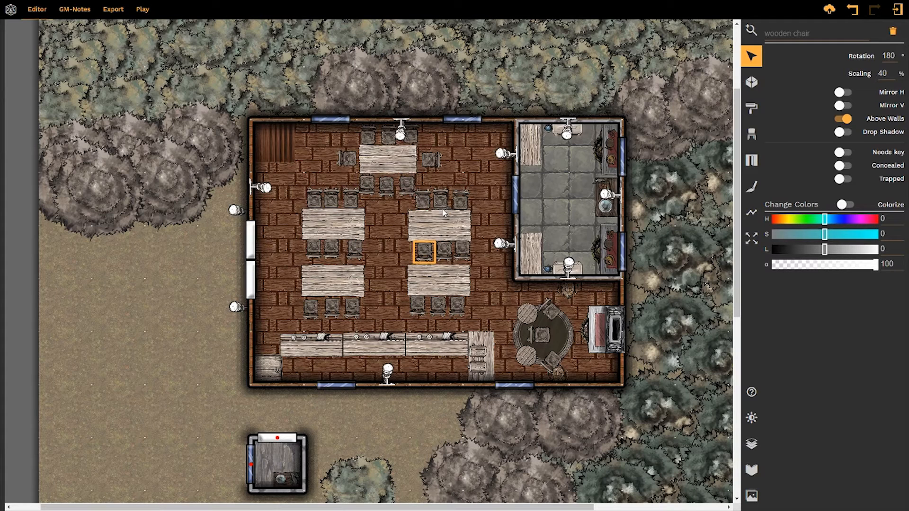
pyautogui.moveTo(470, 245)
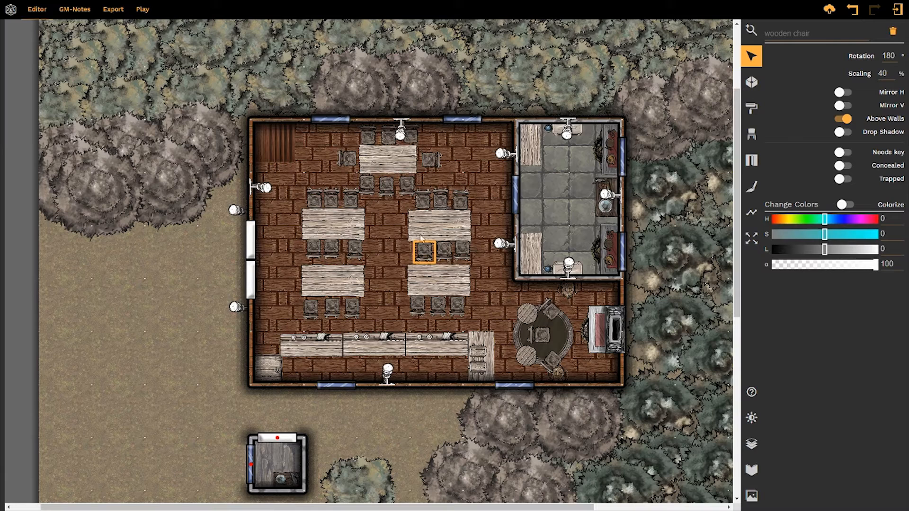
pyautogui.moveTo(442, 254)
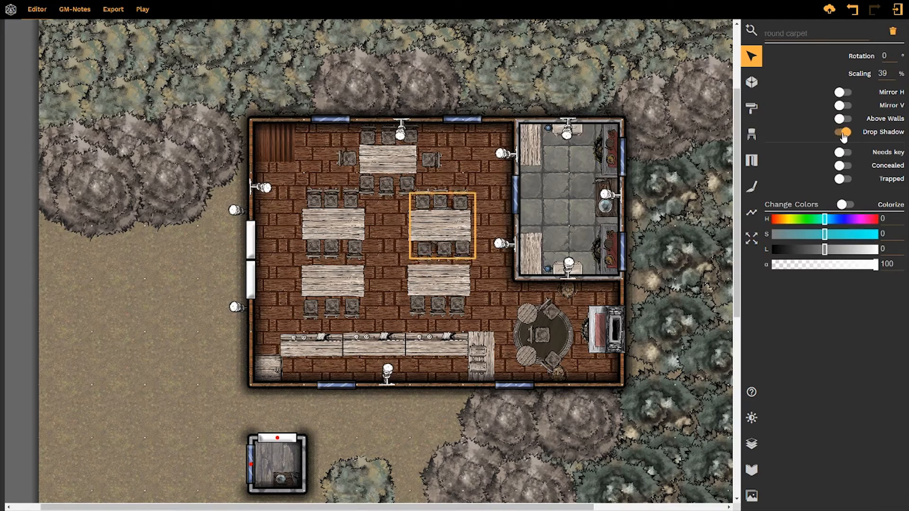
pyautogui.click(843, 131)
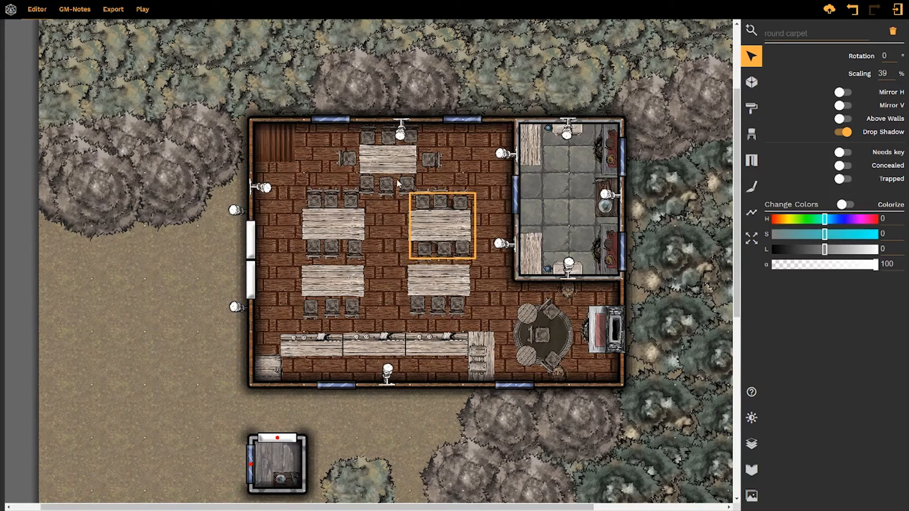
pyautogui.click(843, 133)
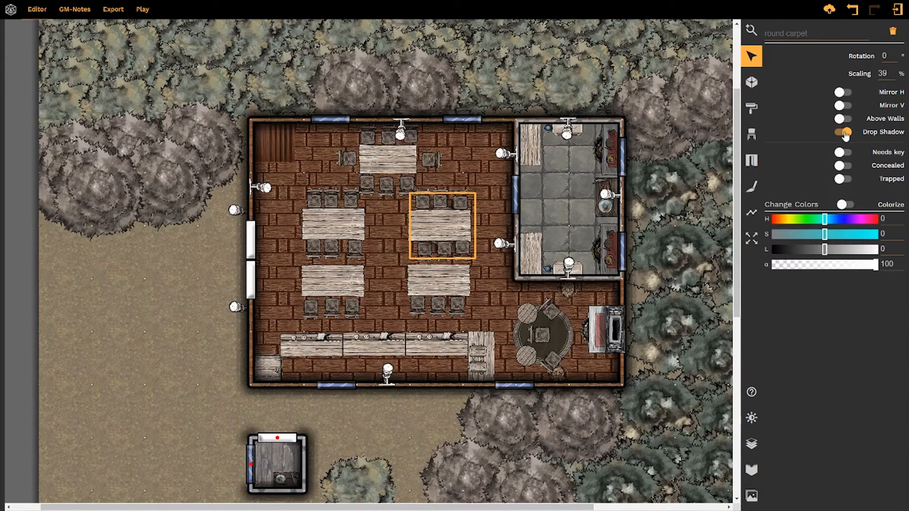
pyautogui.click(843, 132)
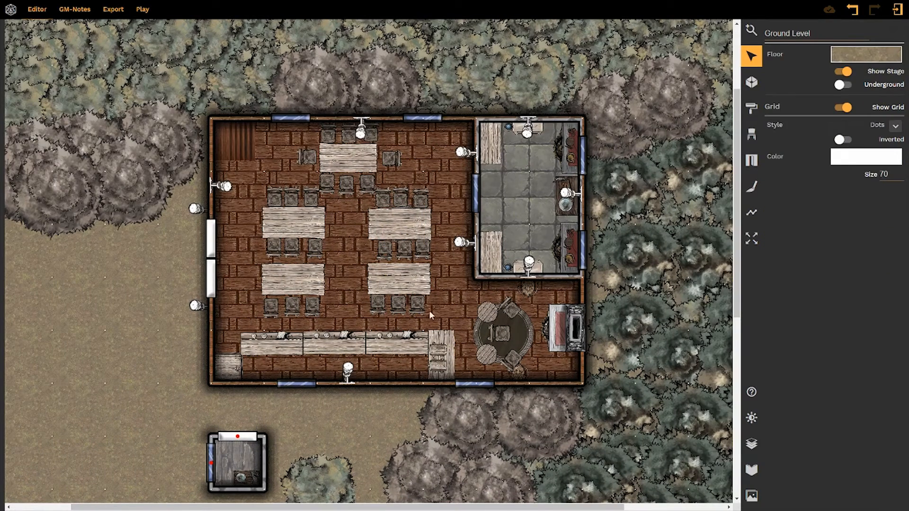
pyautogui.moveTo(479, 107)
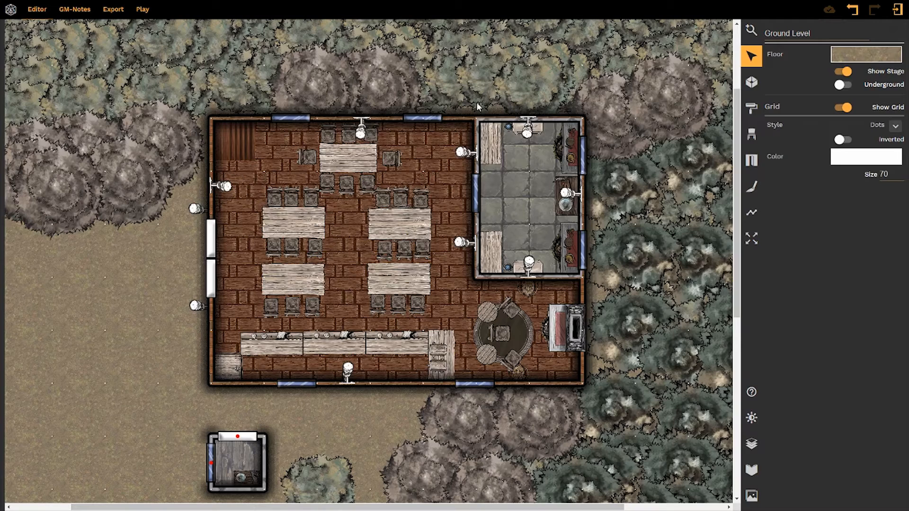
pyautogui.moveTo(539, 113)
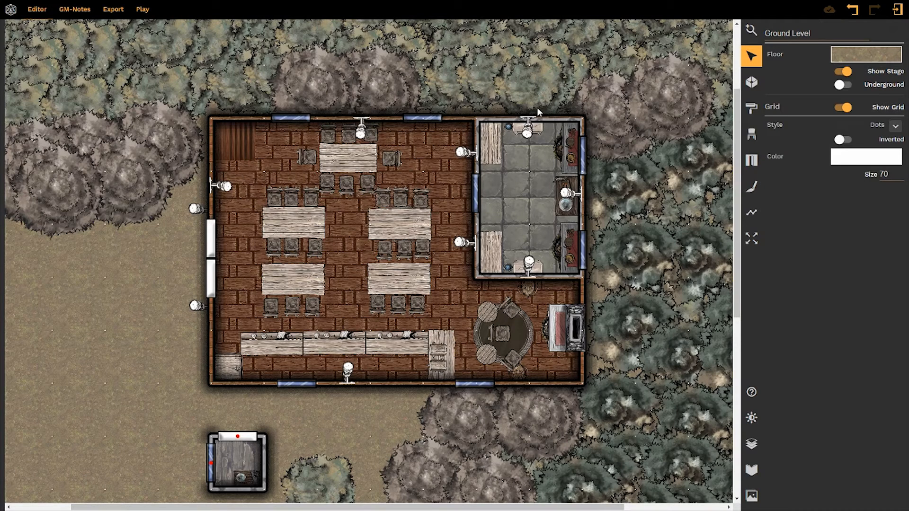
pyautogui.moveTo(779, 157)
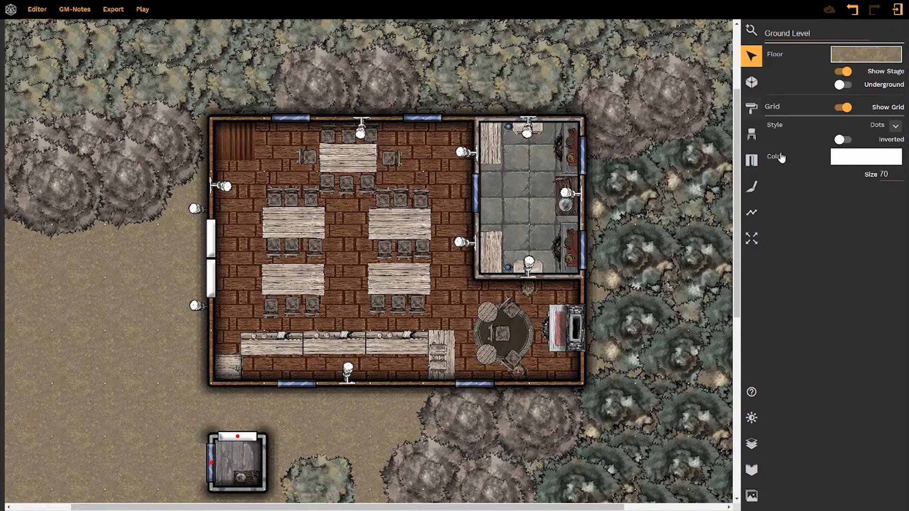
pyautogui.moveTo(232, 316)
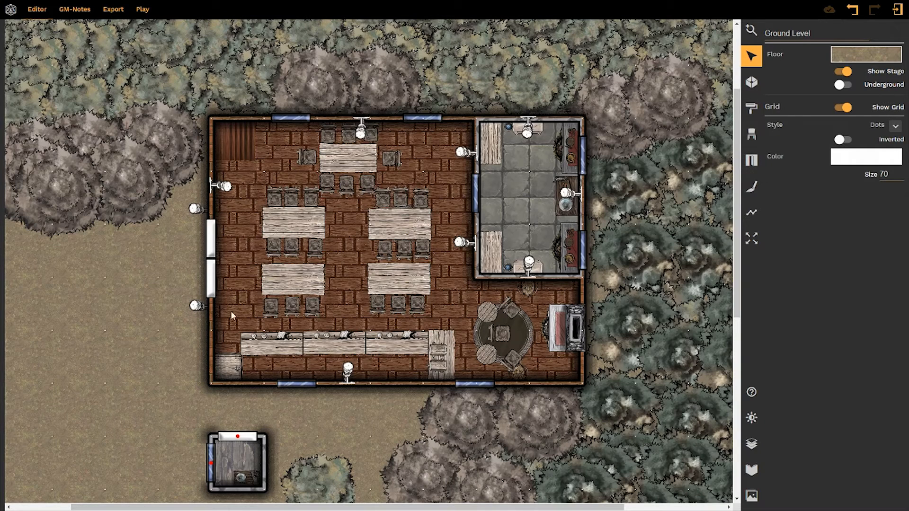
pyautogui.moveTo(751, 161)
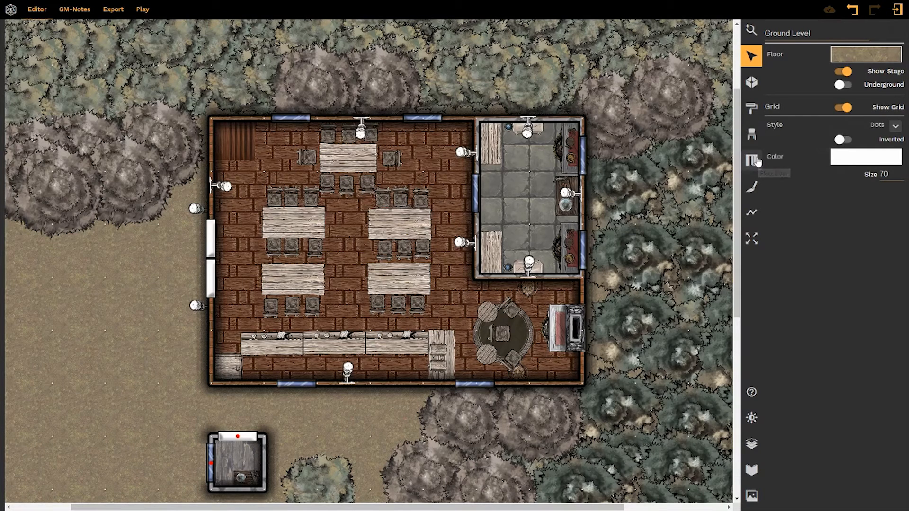
pyautogui.click(525, 197)
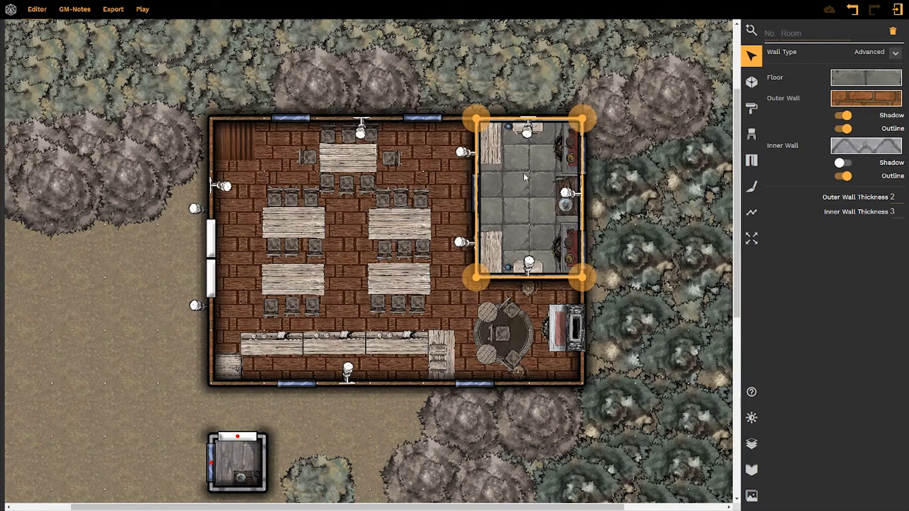
pyautogui.moveTo(597, 107)
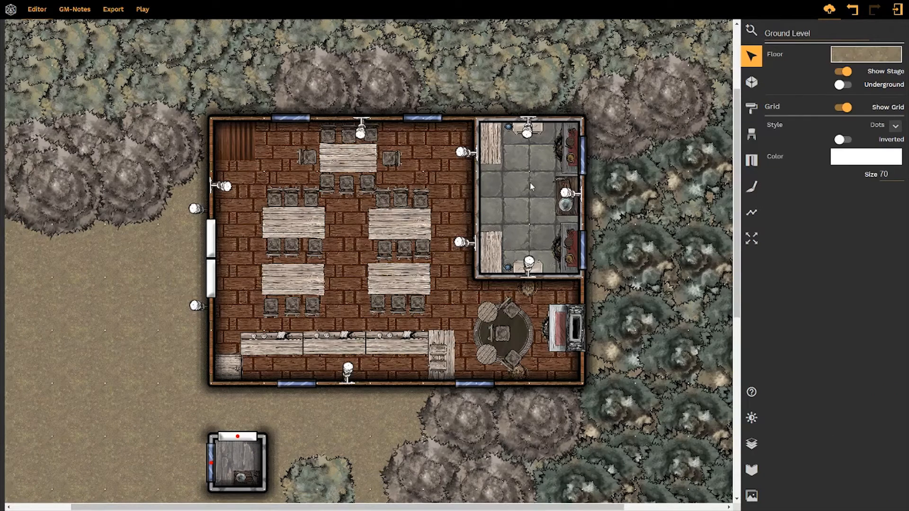
pyautogui.click(527, 197)
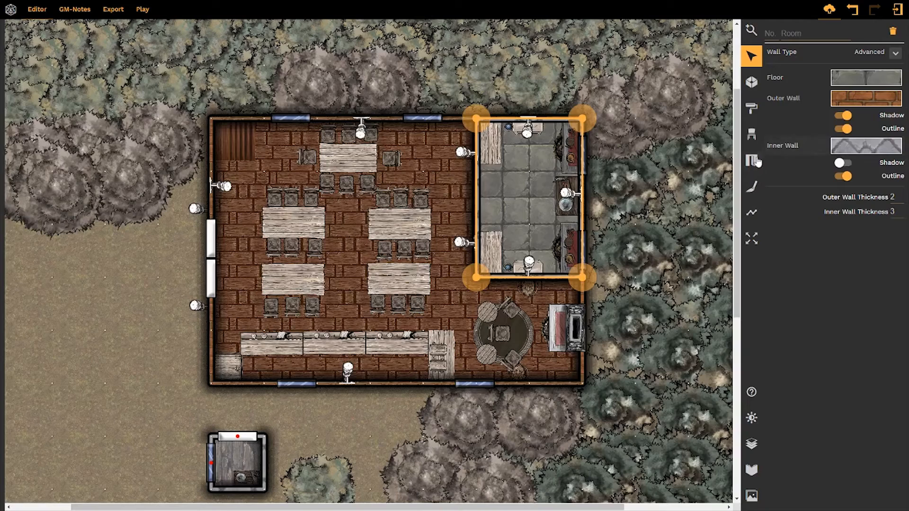
# - Place an open door from the Doors and Windows catalogue on the kitchen wall
pyautogui.click(751, 161)
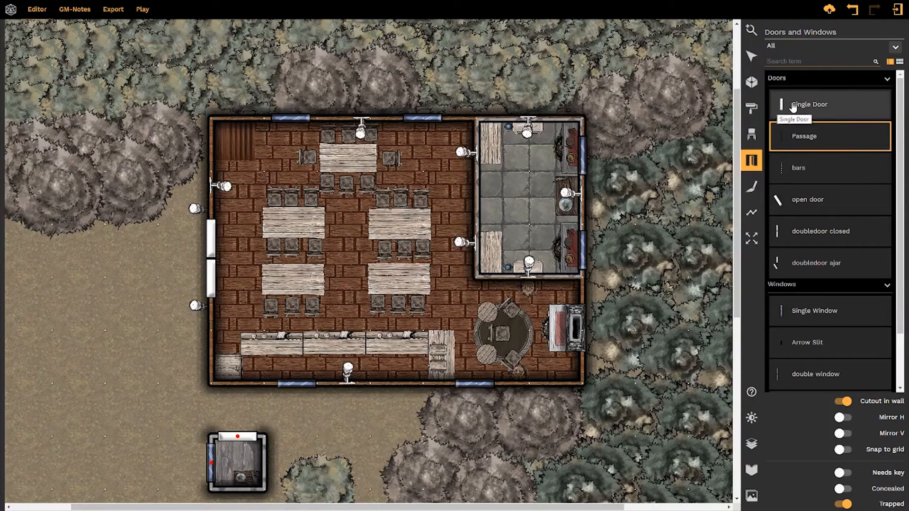
pyautogui.click(808, 104)
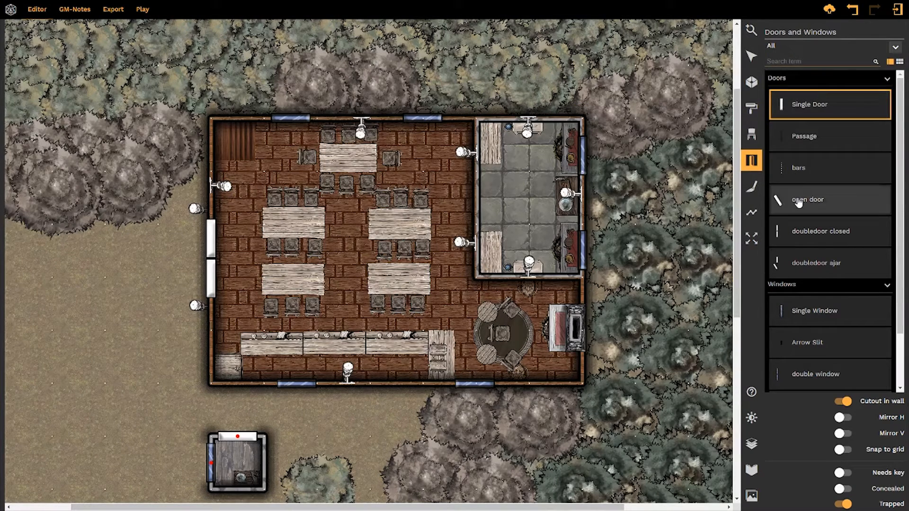
pyautogui.click(807, 199)
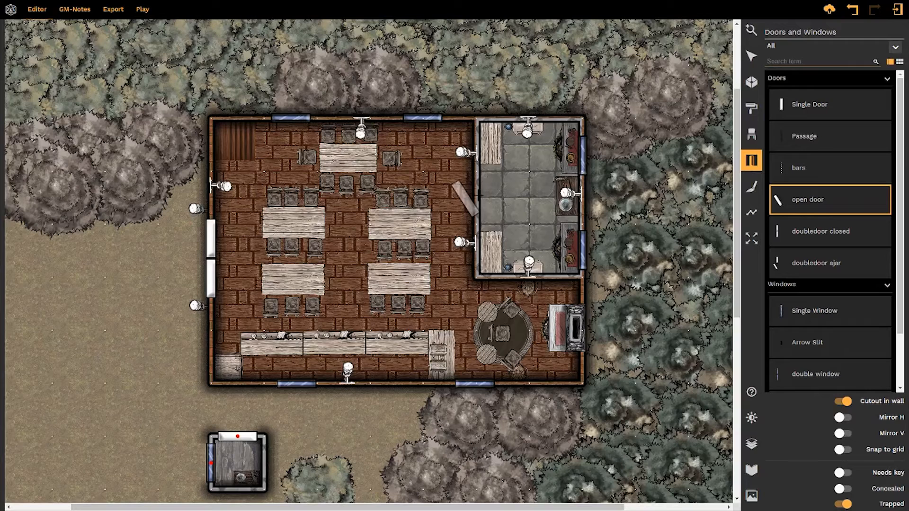
pyautogui.click(470, 202)
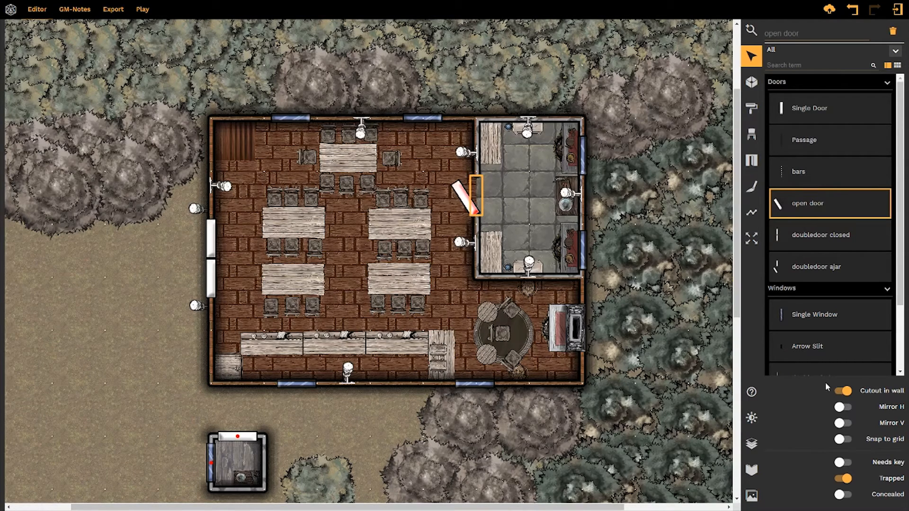
# - Keep the door cutting into the wall and swinging toward the tavern hall after toggling Cutout and Mirror H
pyautogui.click(843, 390)
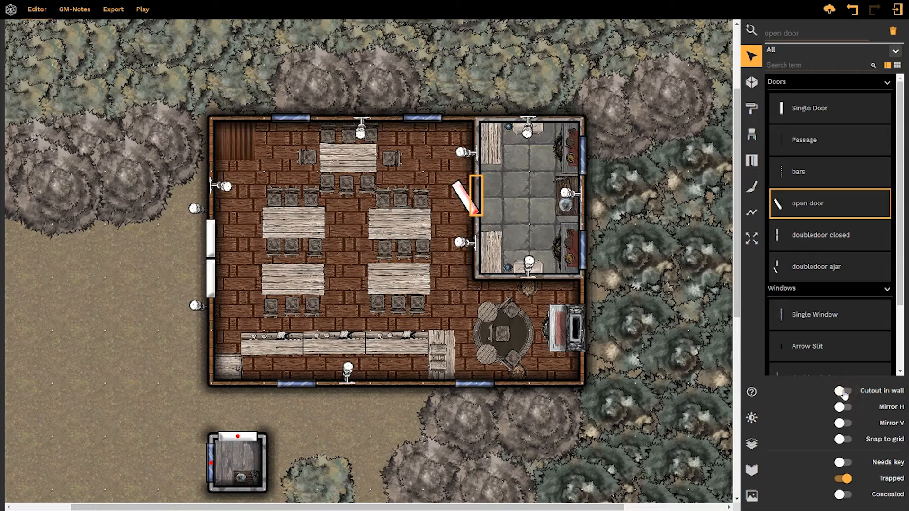
pyautogui.click(843, 391)
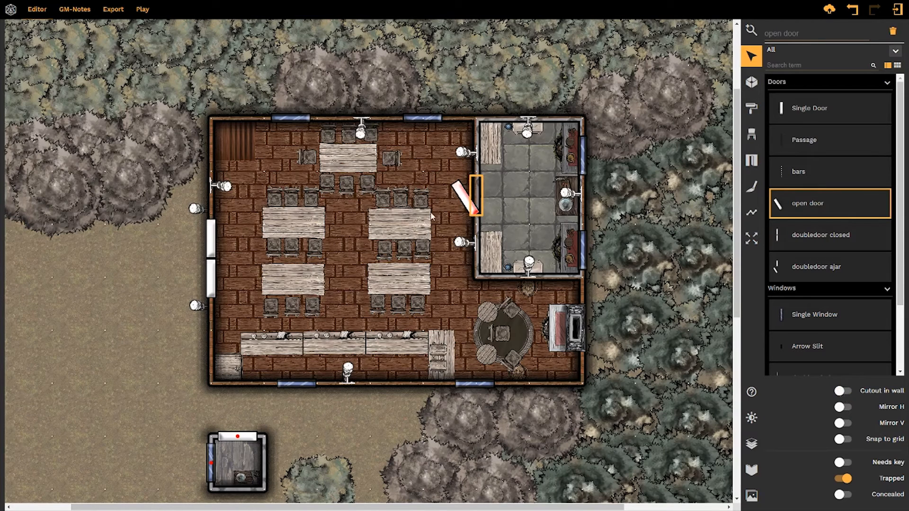
pyautogui.click(841, 390)
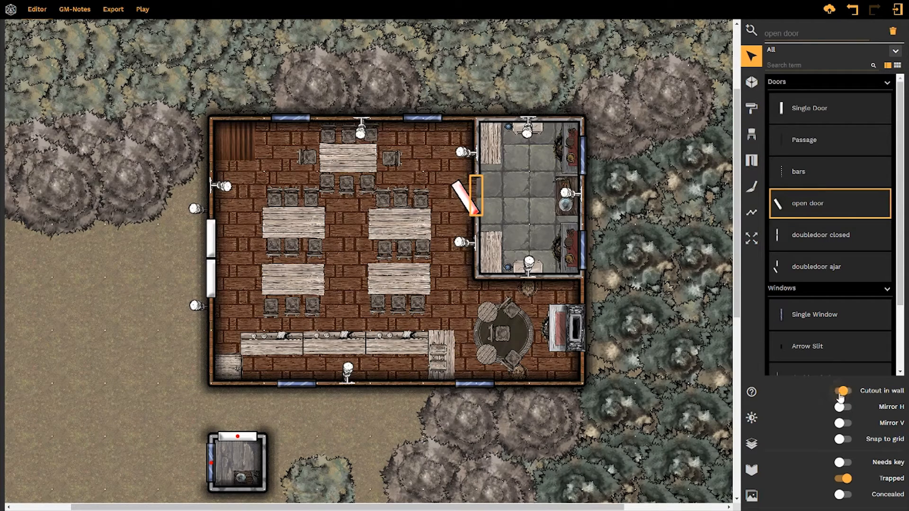
pyautogui.click(842, 407)
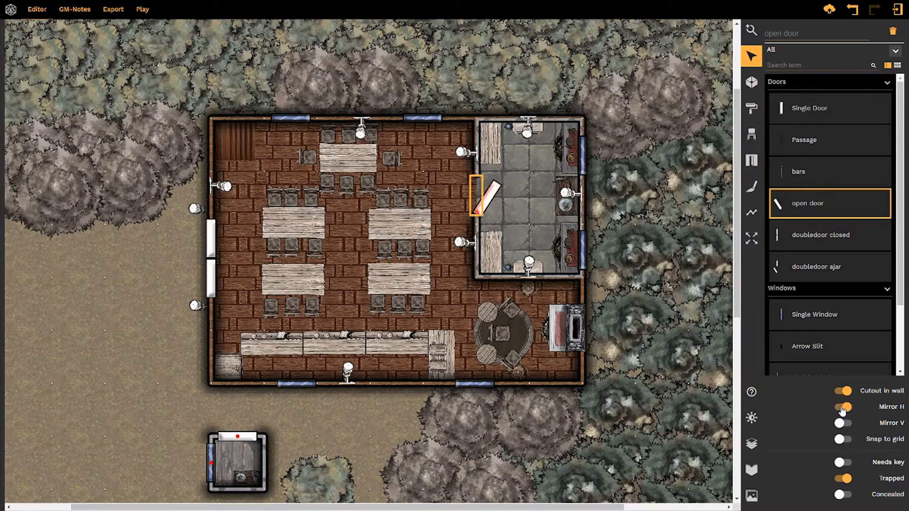
pyautogui.click(841, 407)
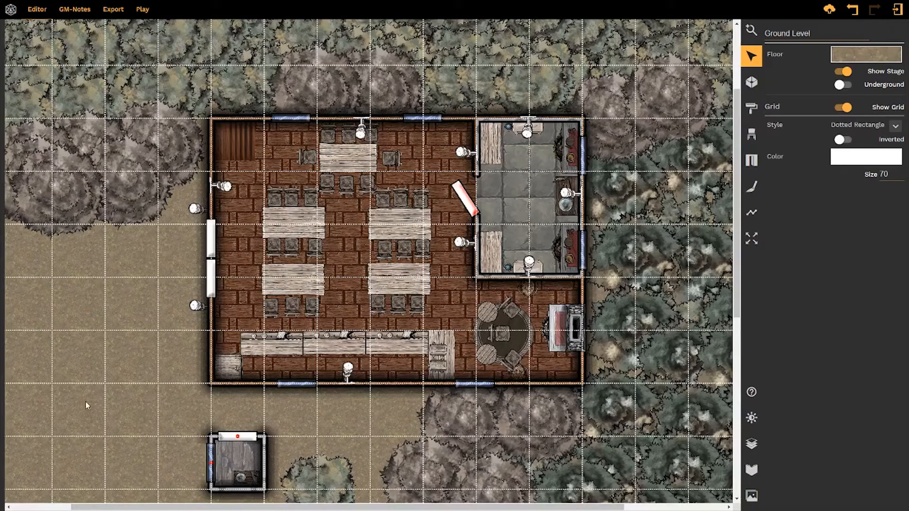
pyautogui.moveTo(556, 241)
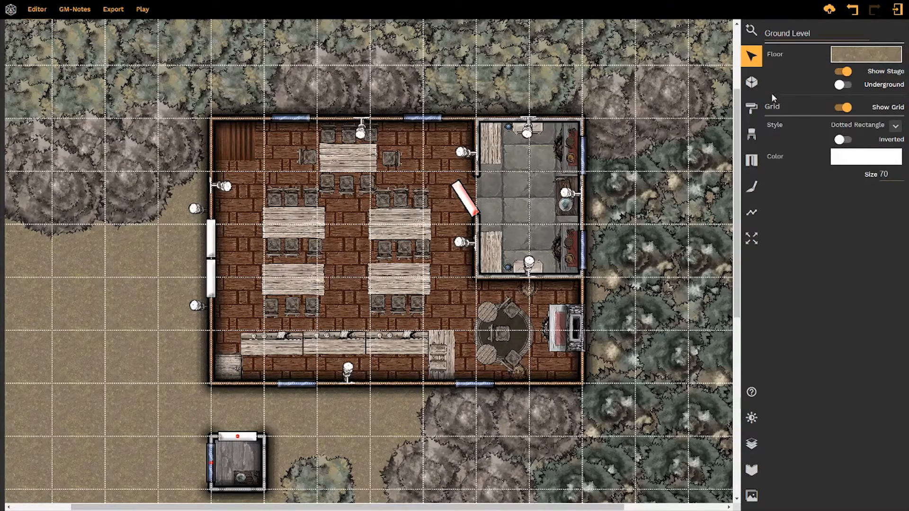
# - Switch off Snap to grid in the Doors and Windows panel, removing the grid overlay
pyautogui.click(751, 161)
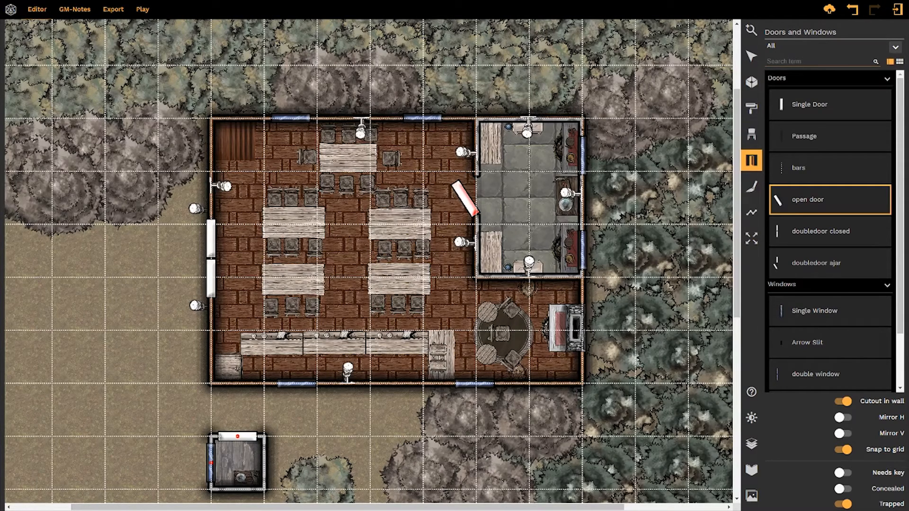
pyautogui.click(443, 108)
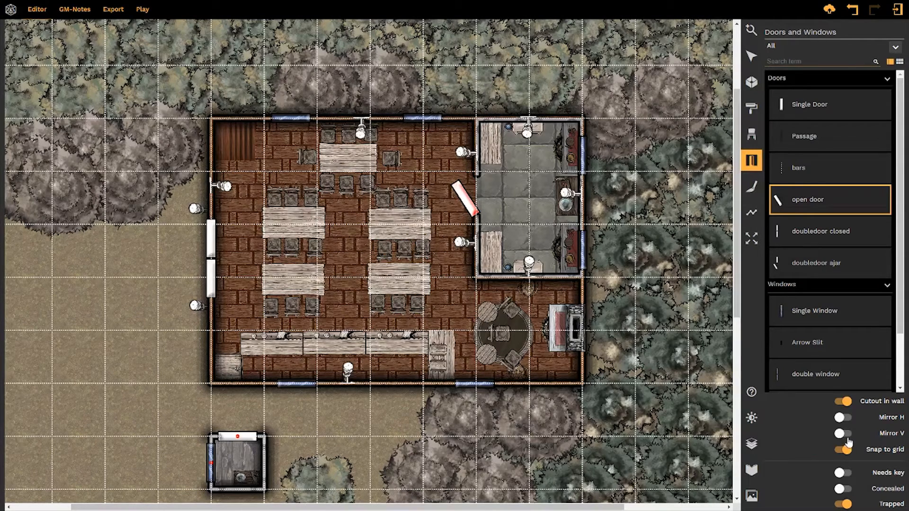
pyautogui.click(842, 449)
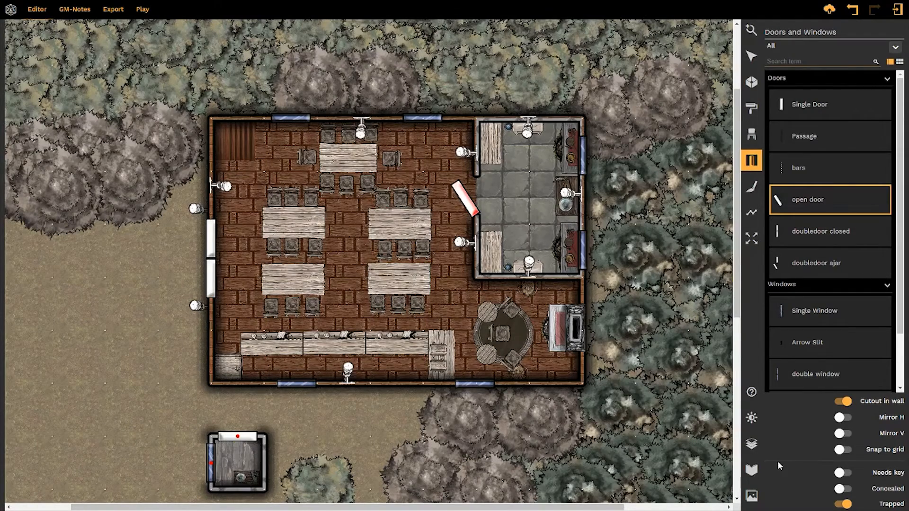
# - Set the open kitchen door as not Trapped and leave Concealed off after toggling it
pyautogui.click(750, 56)
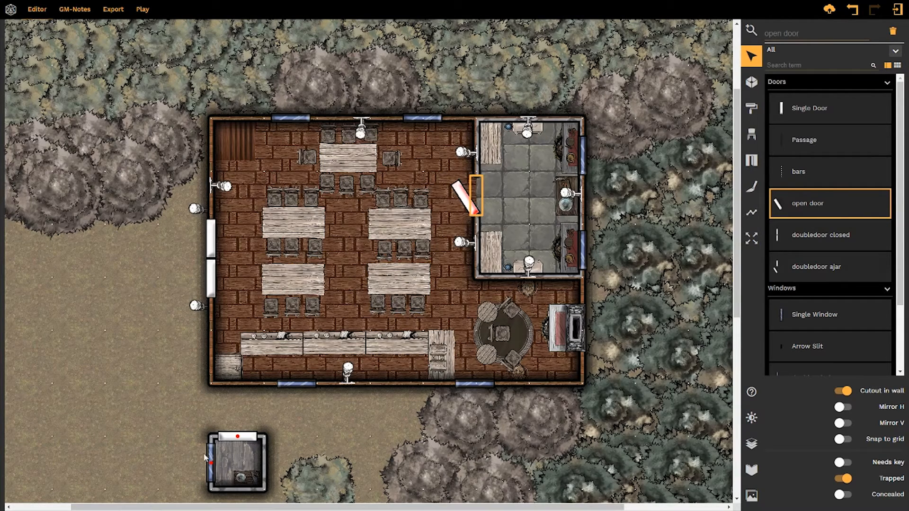
pyautogui.moveTo(245, 442)
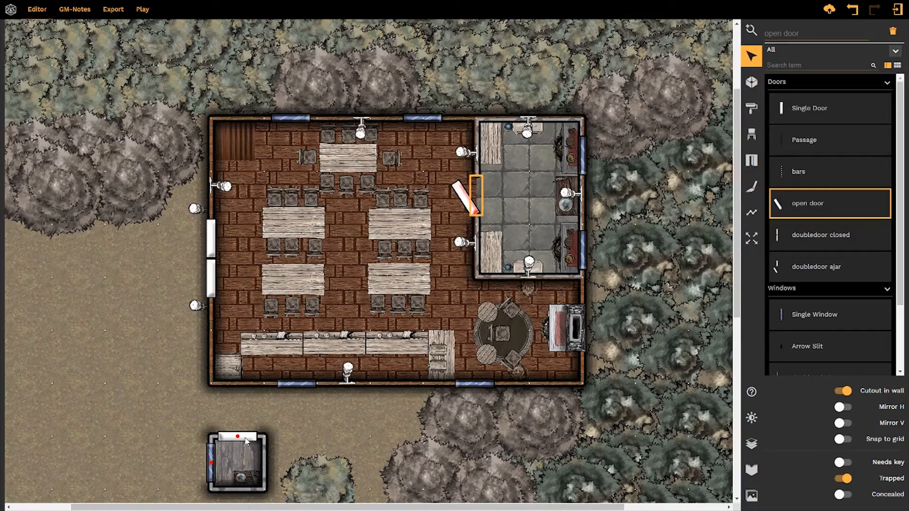
pyautogui.moveTo(814, 362)
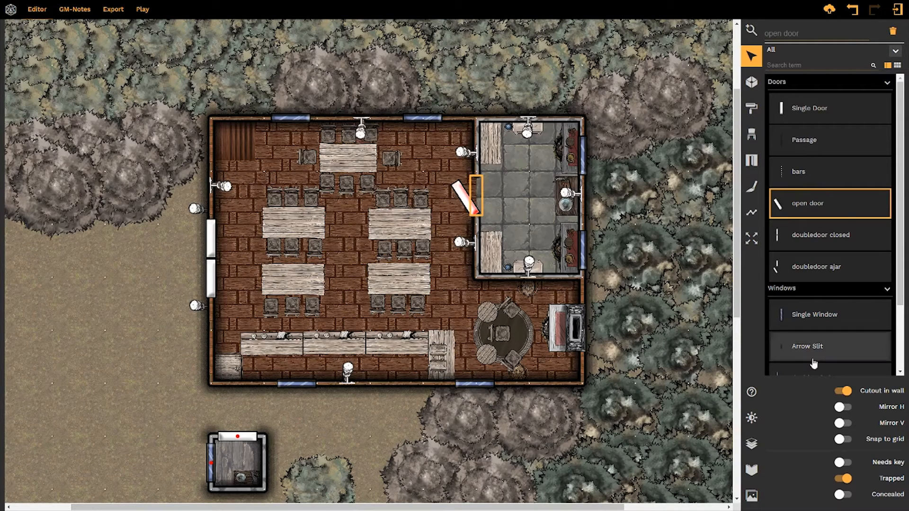
pyautogui.click(843, 462)
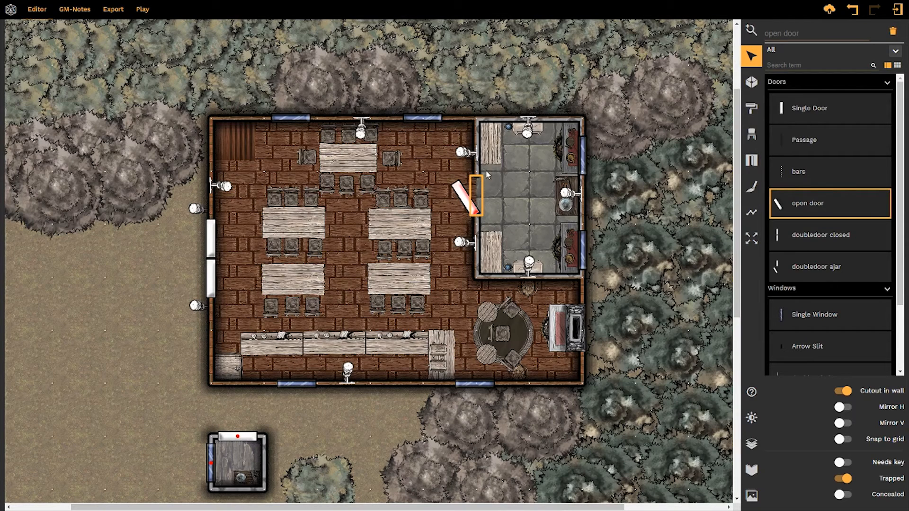
pyautogui.moveTo(520, 199)
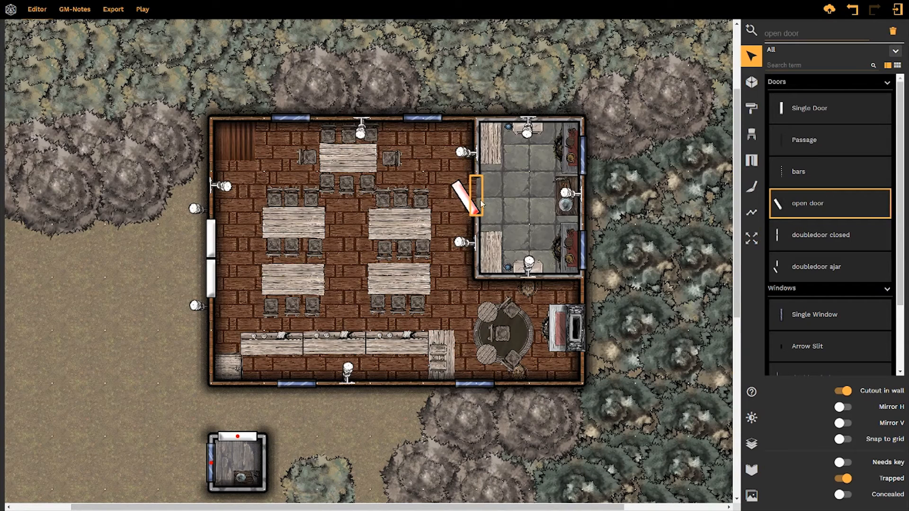
pyautogui.click(843, 478)
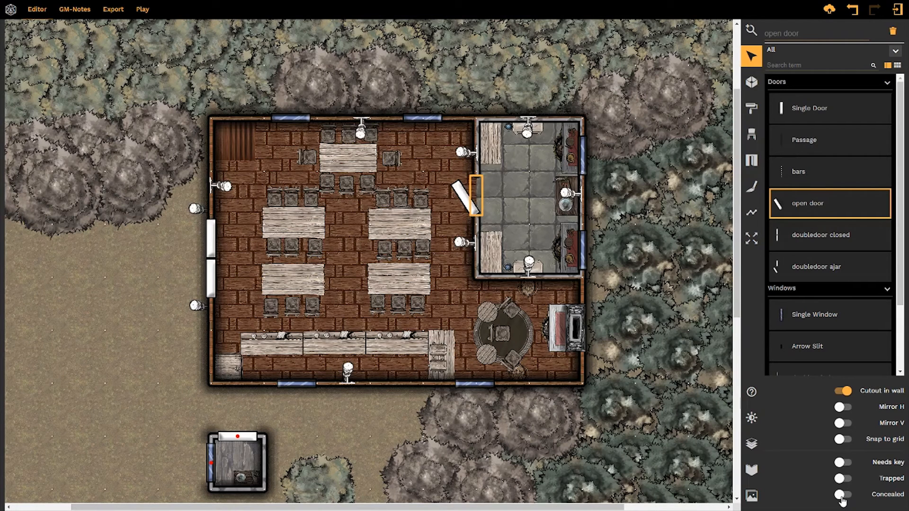
pyautogui.click(843, 495)
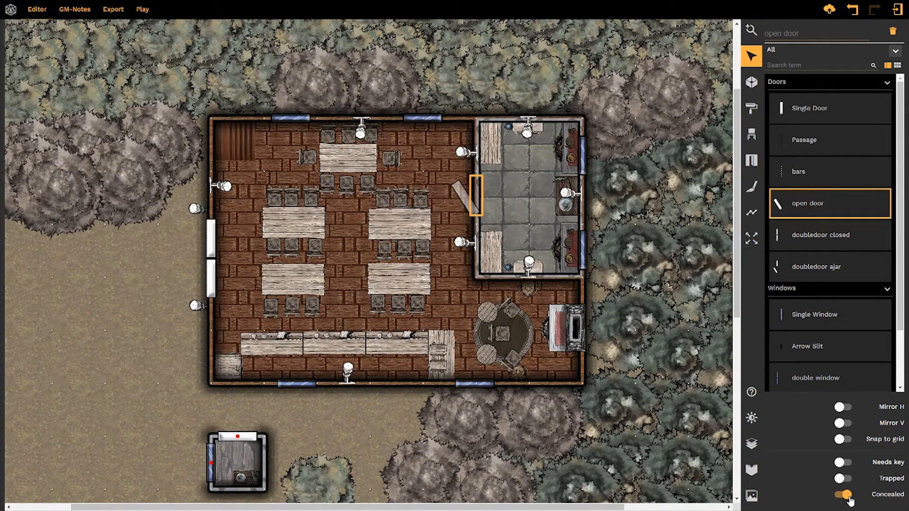
pyautogui.click(843, 495)
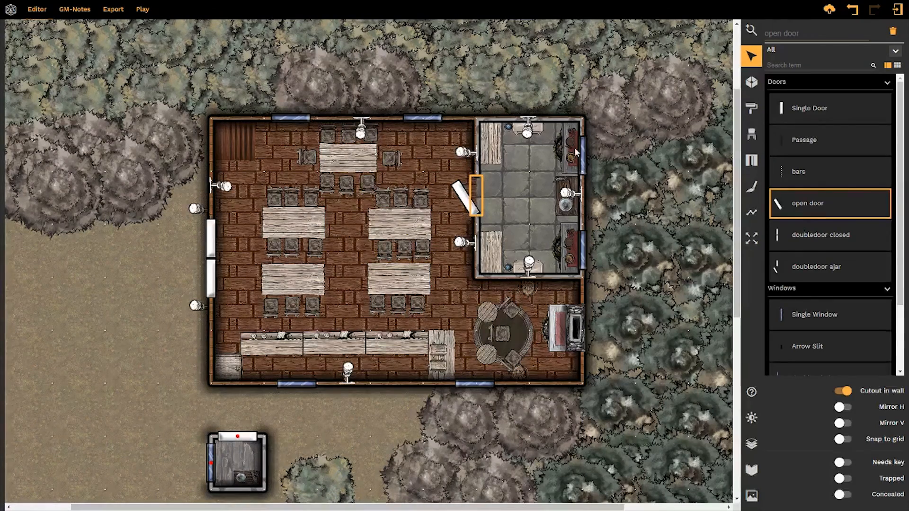
pyautogui.click(560, 328)
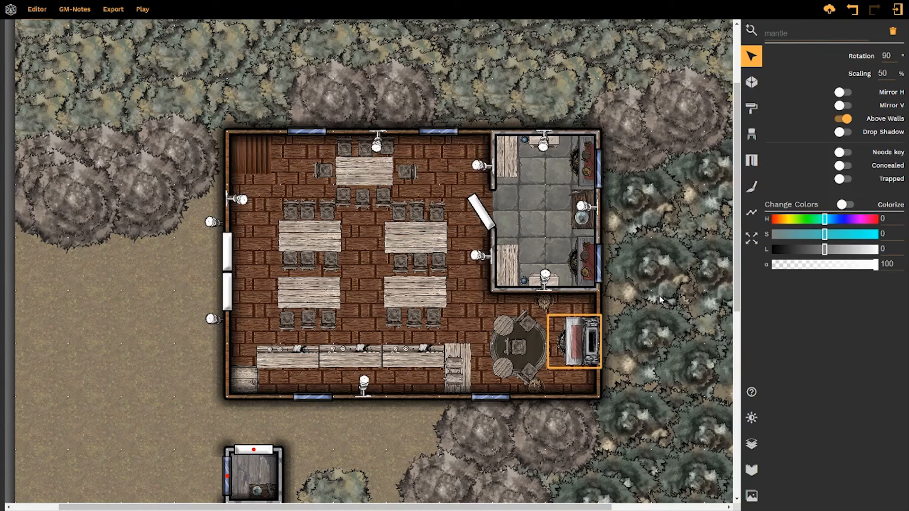
pyautogui.click(475, 255)
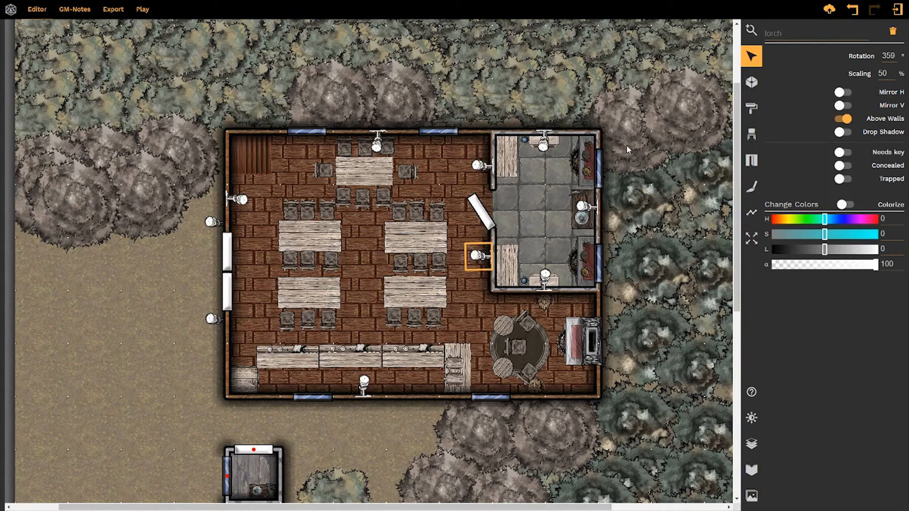